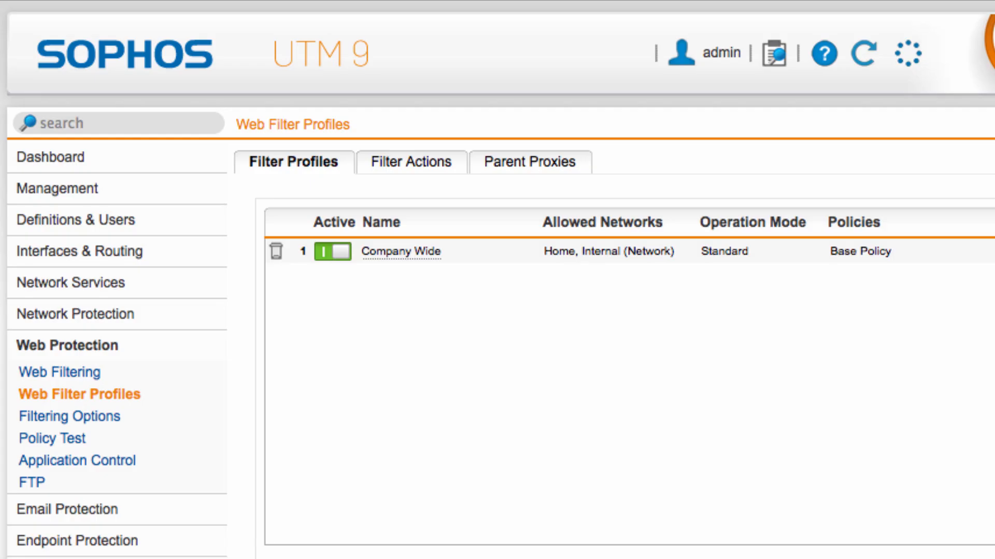
pyautogui.moveTo(707, 431)
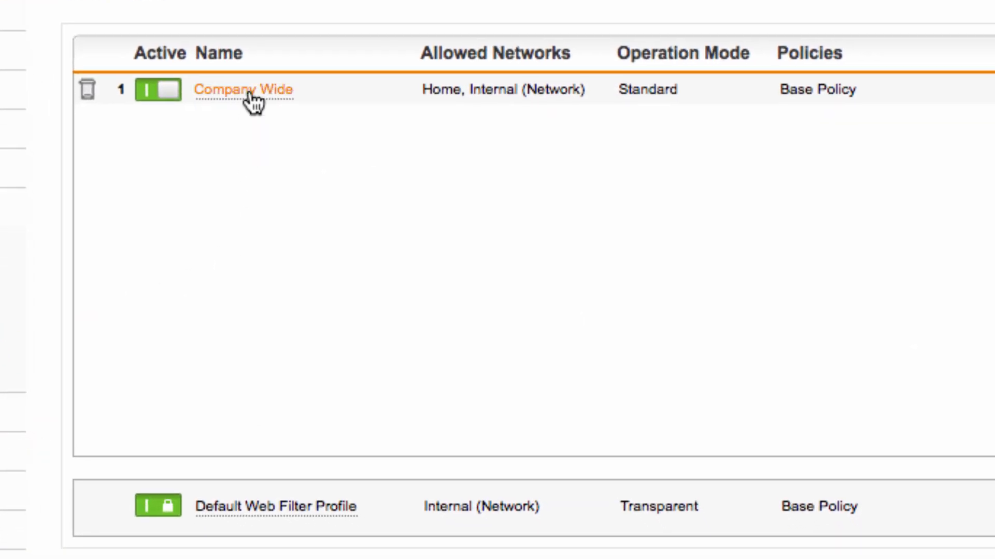
# Step: Enable Block Youtube in the Company Wide profile and open its Block Youtube and Suspicious filter action
pyautogui.click(244, 90)
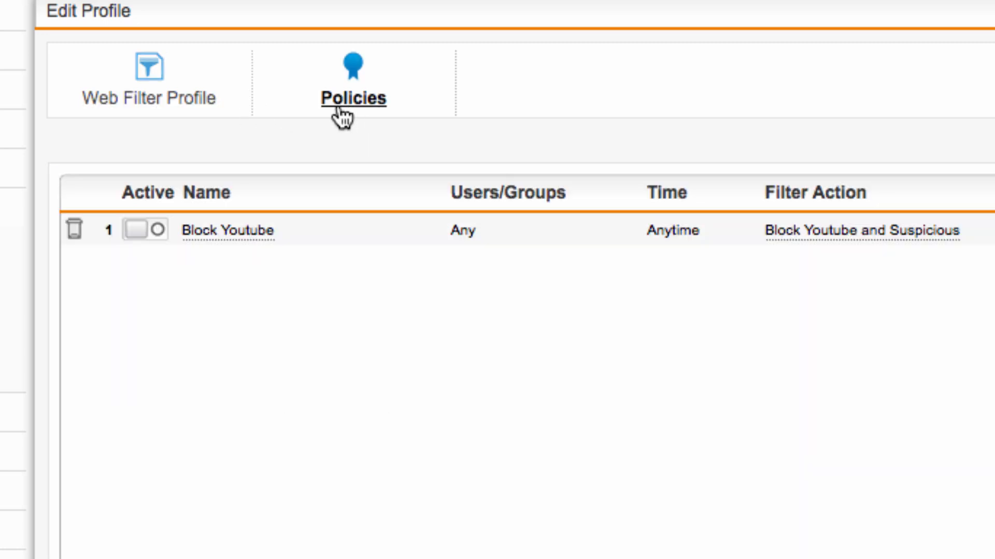
pyautogui.click(144, 230)
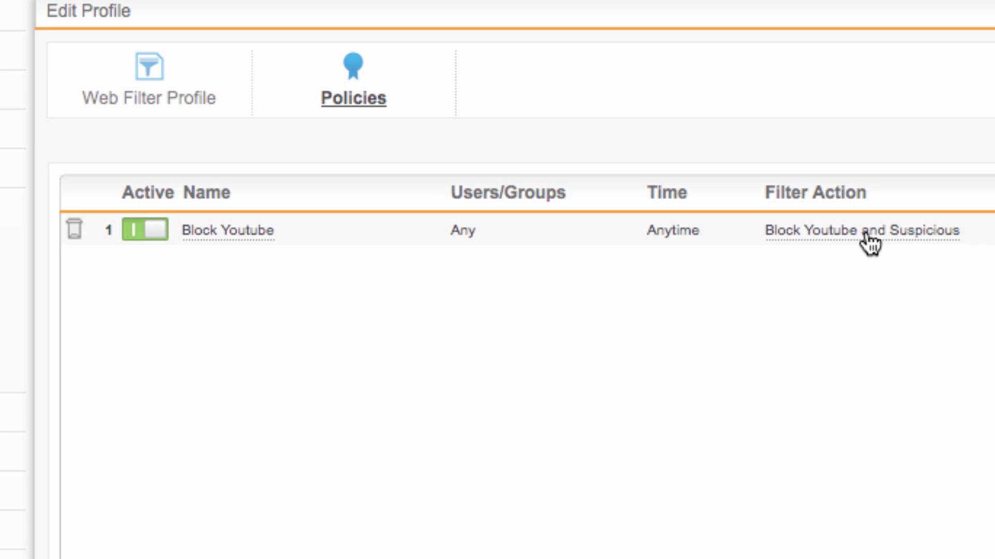
pyautogui.click(862, 230)
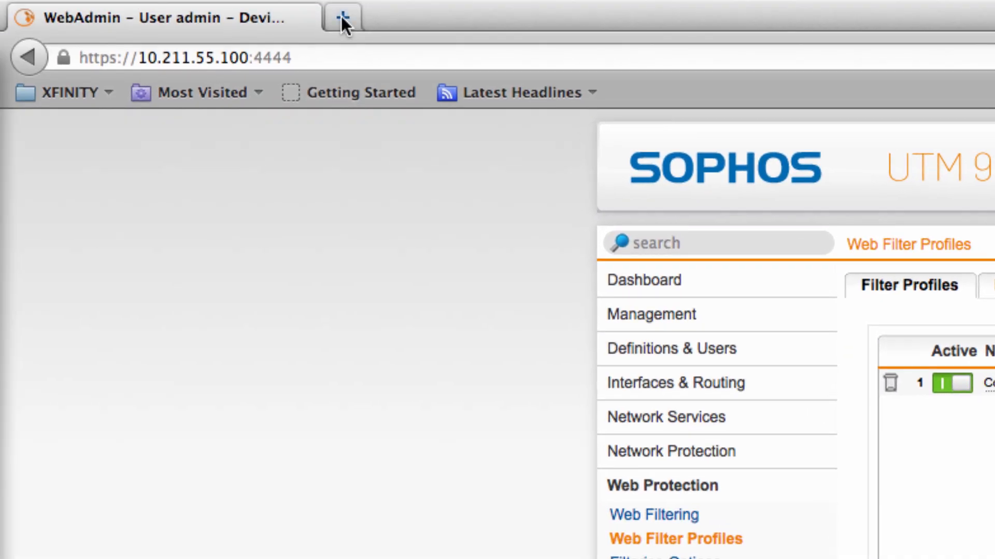
# Step: Visit youtube.com/ in a new tab to confirm it is blocked
pyautogui.write('youtube.com/')
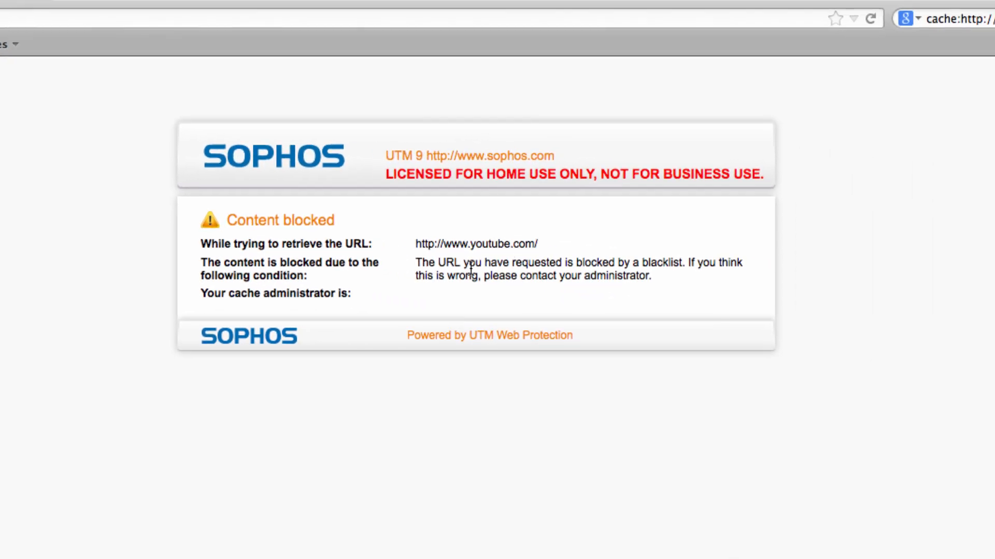
pyautogui.moveTo(674, 261)
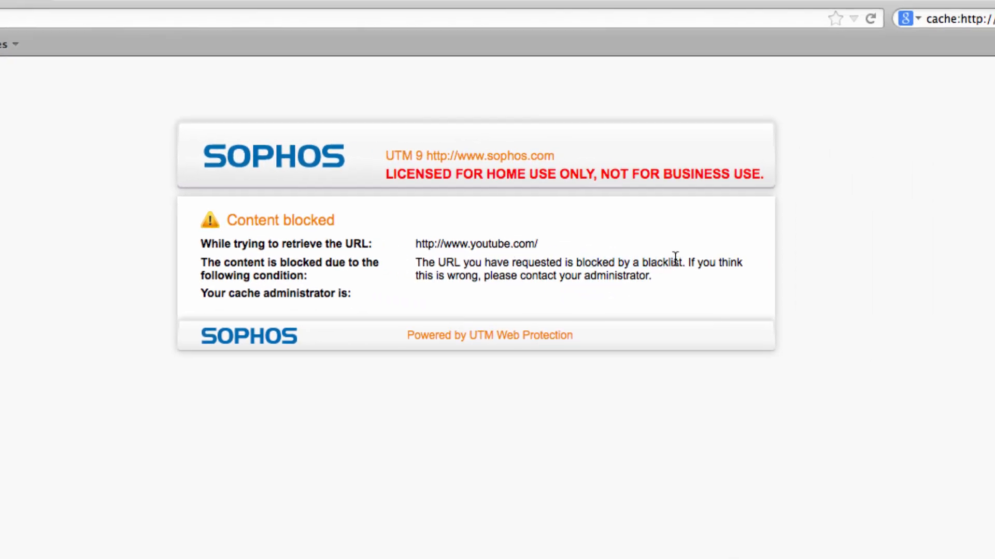
pyautogui.moveTo(211, 219)
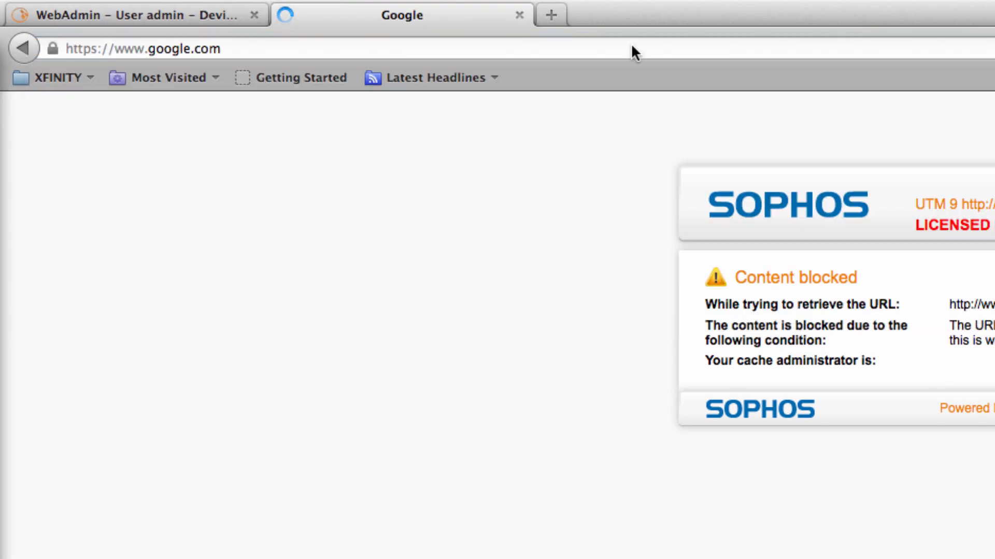
pyautogui.write('ca')
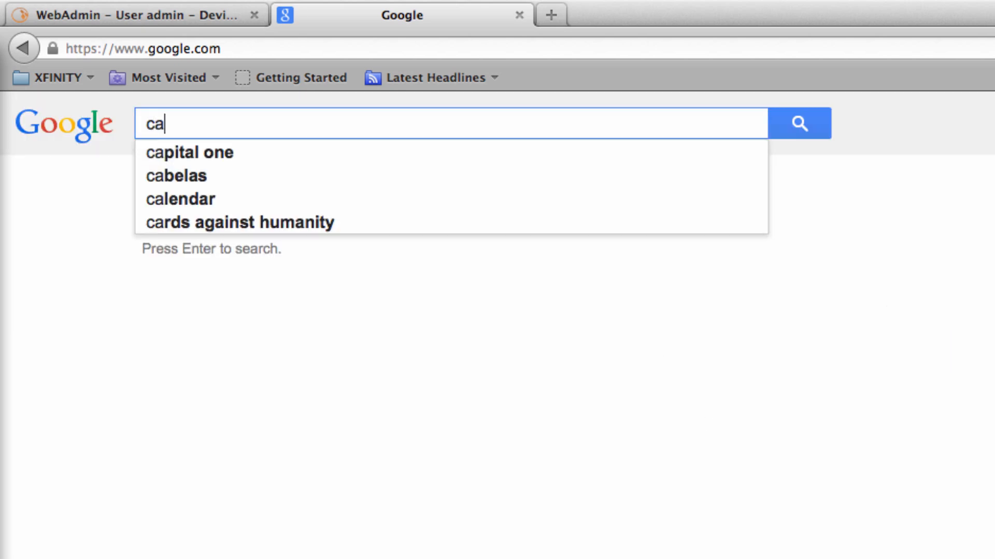
pyautogui.write('cache:http://www.youtube.com/')
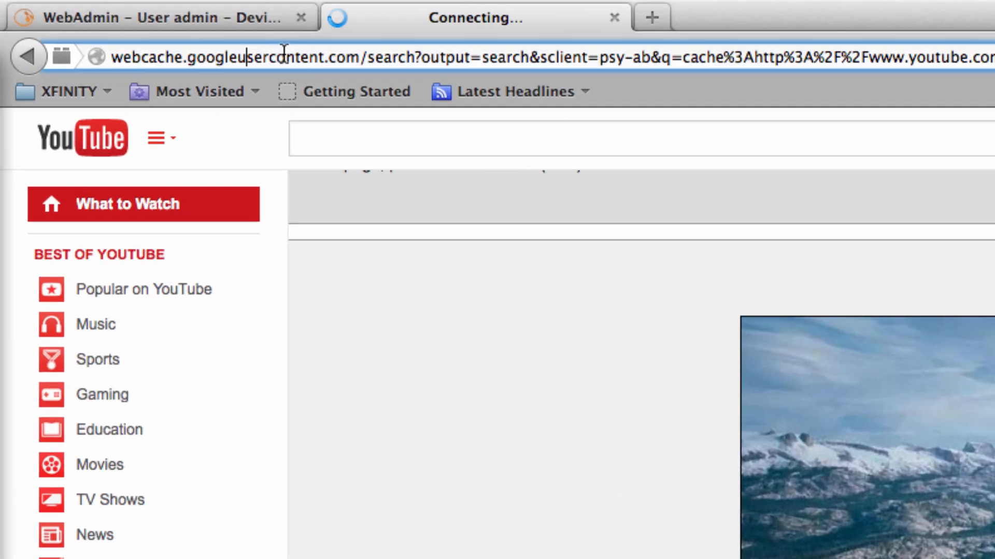
pyautogui.click(254, 61)
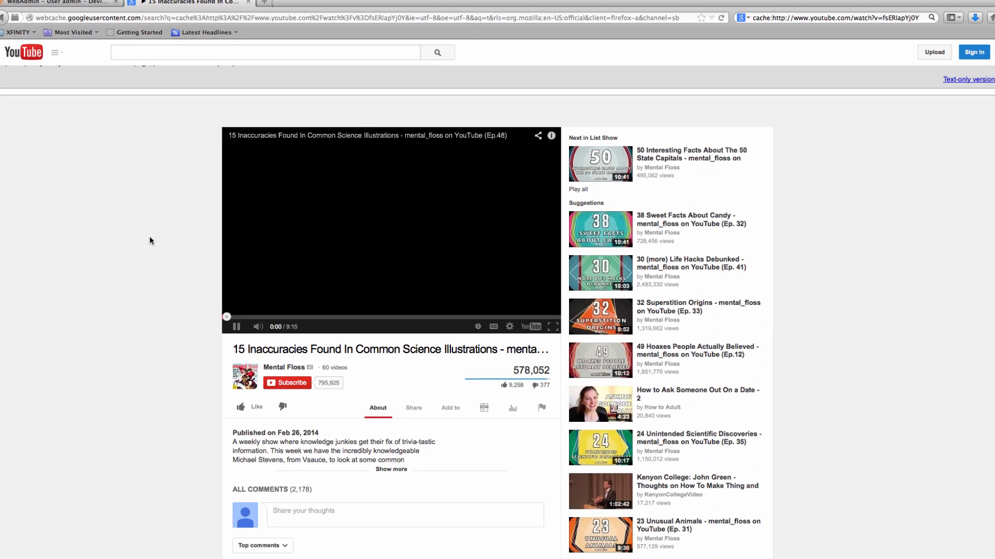
pyautogui.click(236, 326)
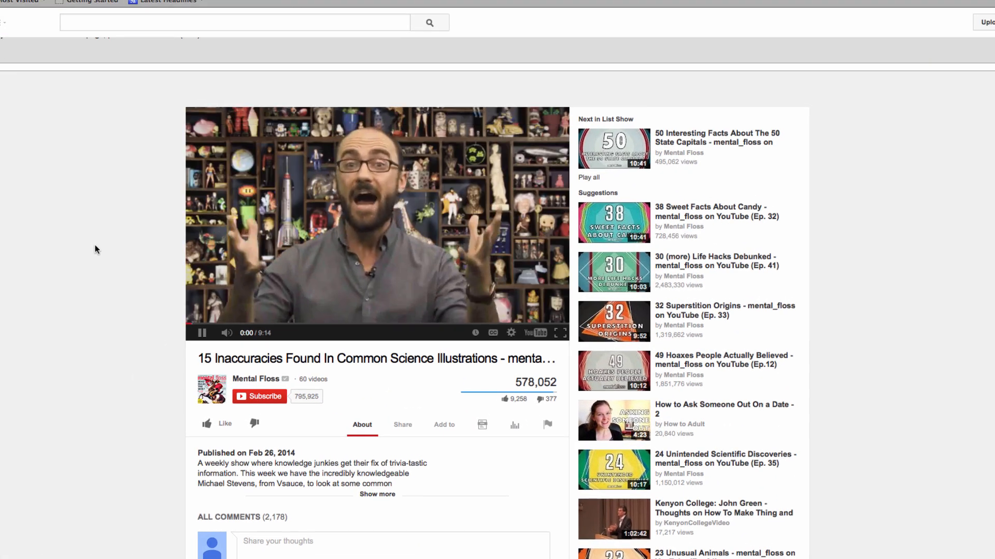
pyautogui.click(202, 333)
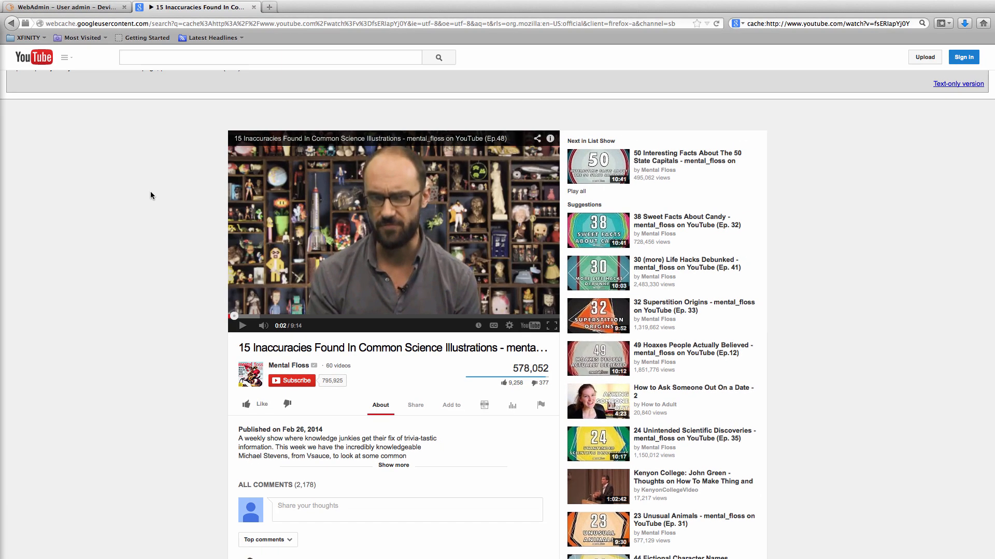
pyautogui.click(67, 7)
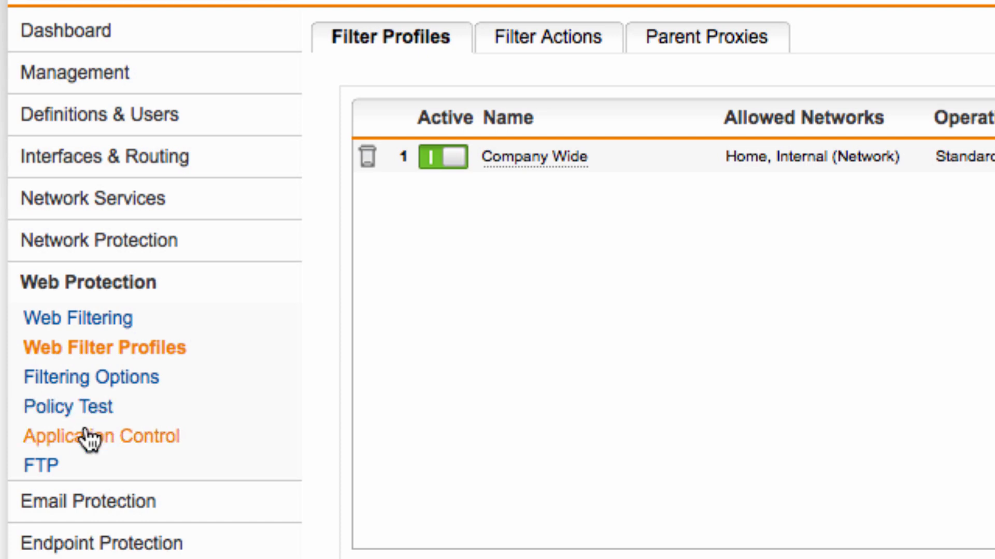
# Step: Open Application Control under Web Protection
pyautogui.click(102, 435)
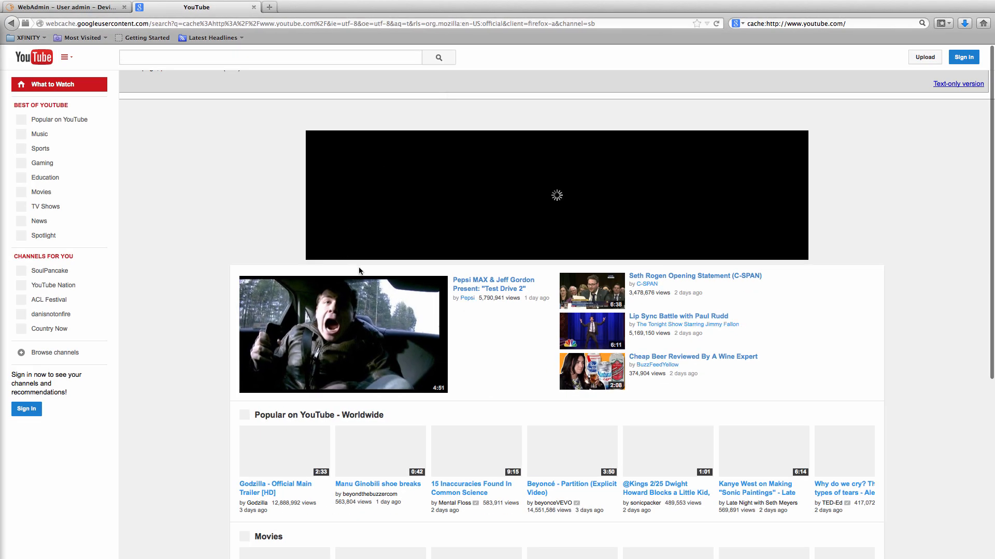
# Step: Reload the cached YouTube page and try playing the Academy Awards PSA video
pyautogui.scroll(-3)
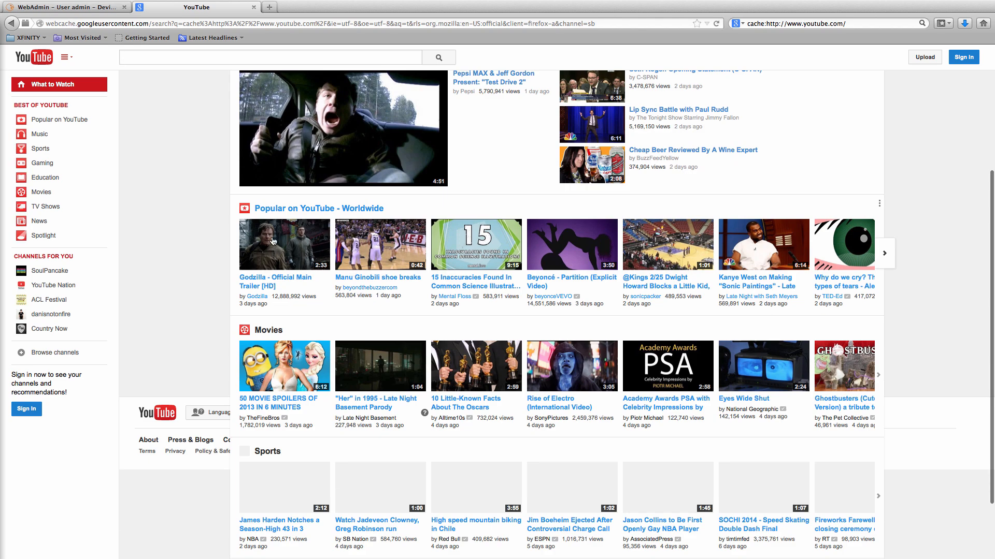
pyautogui.scroll(-3)
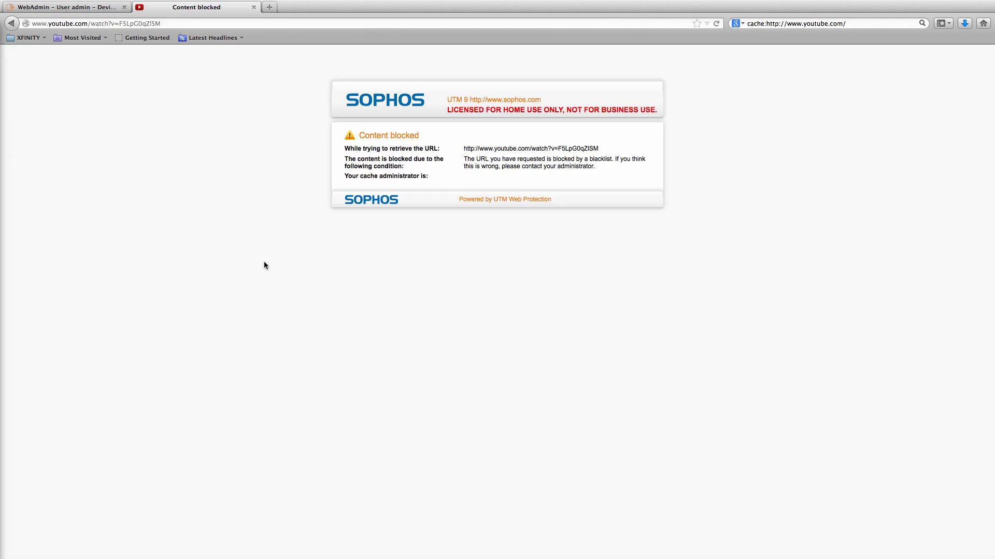
pyautogui.click(95, 24)
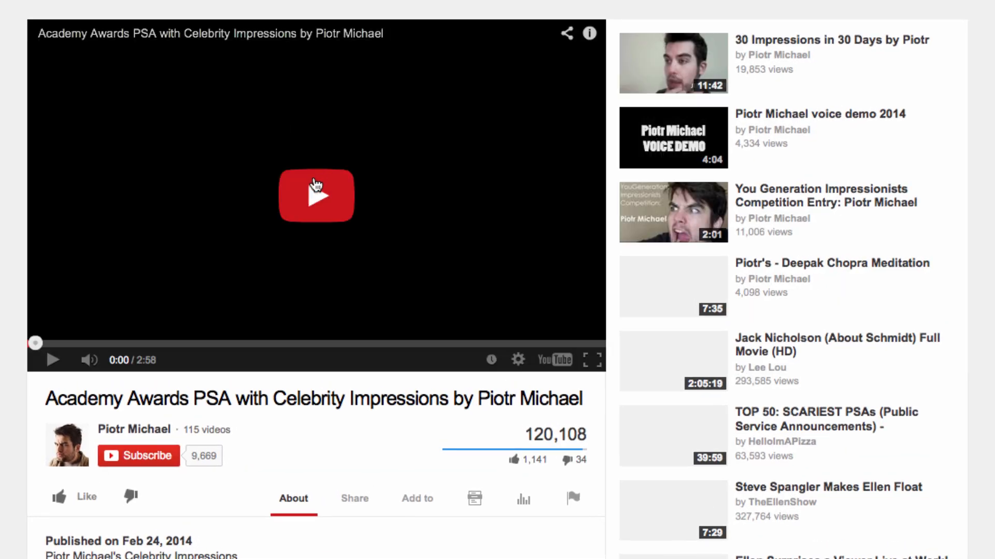
pyautogui.click(315, 196)
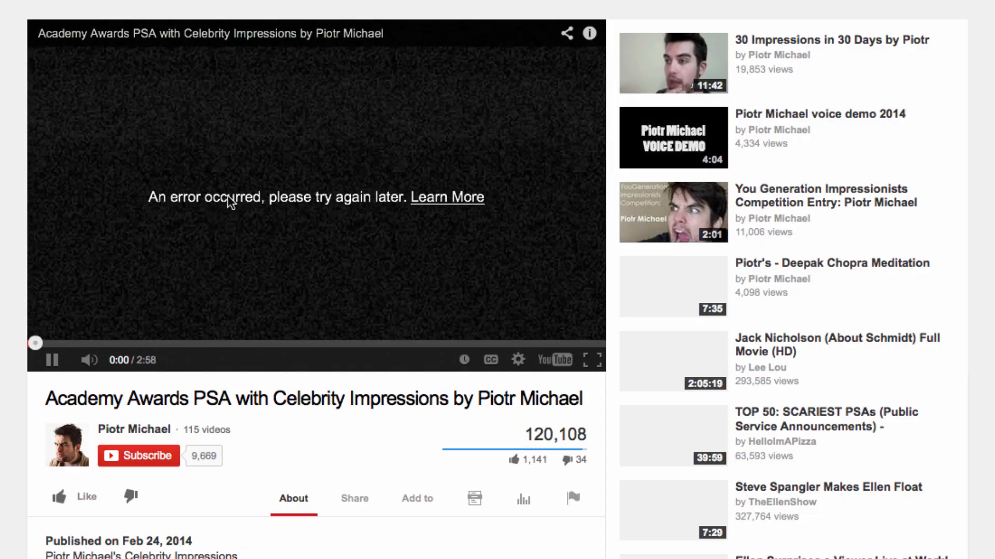
pyautogui.moveTo(253, 228)
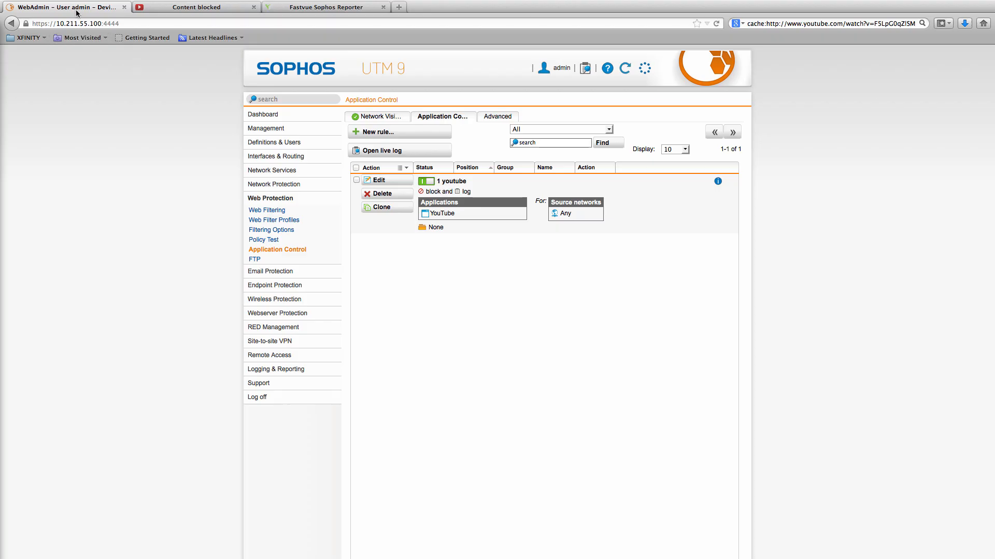
# Step: Browse the Fastvue Bandwidth, Productivity and Web Protection dashboards, then return to Bandwidth
pyautogui.click(325, 7)
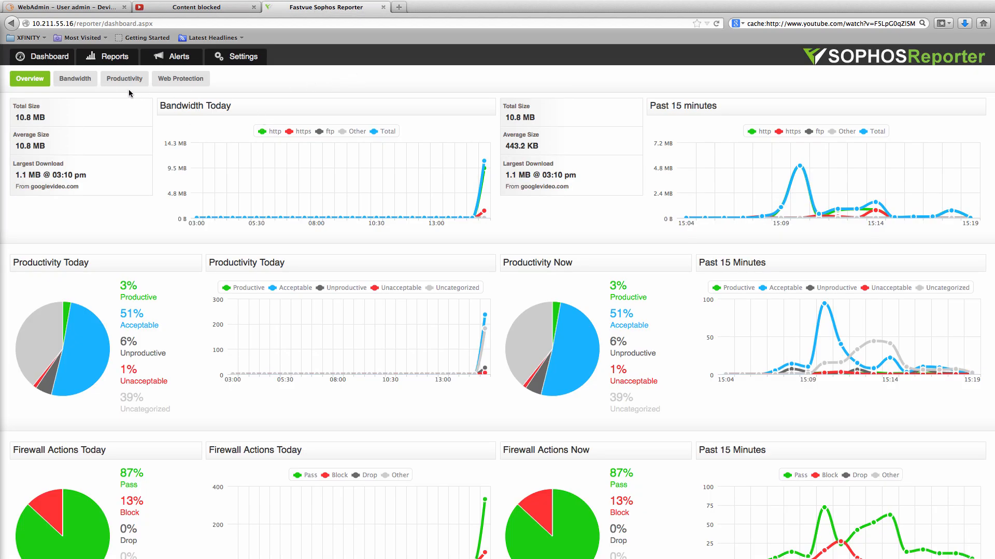
pyautogui.click(74, 78)
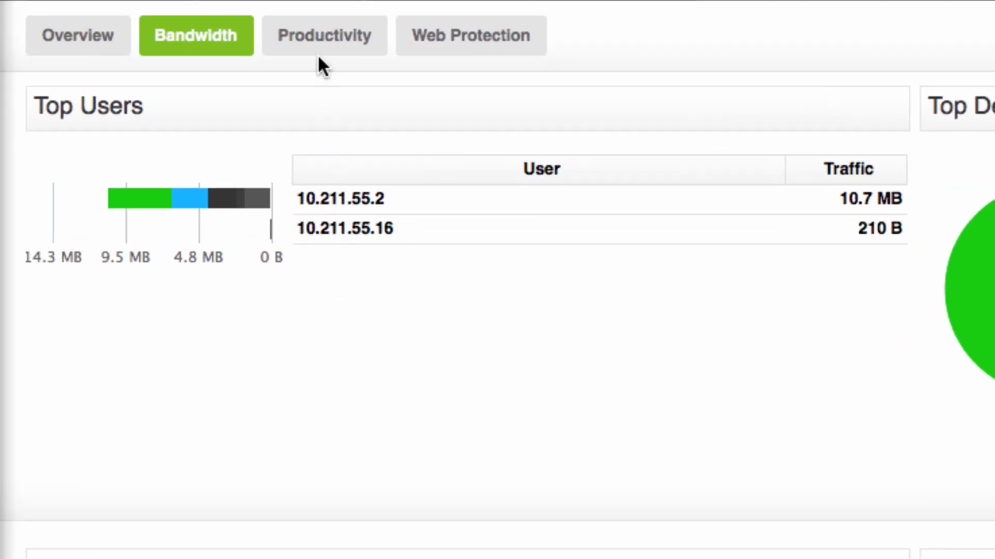
pyautogui.moveTo(140, 203)
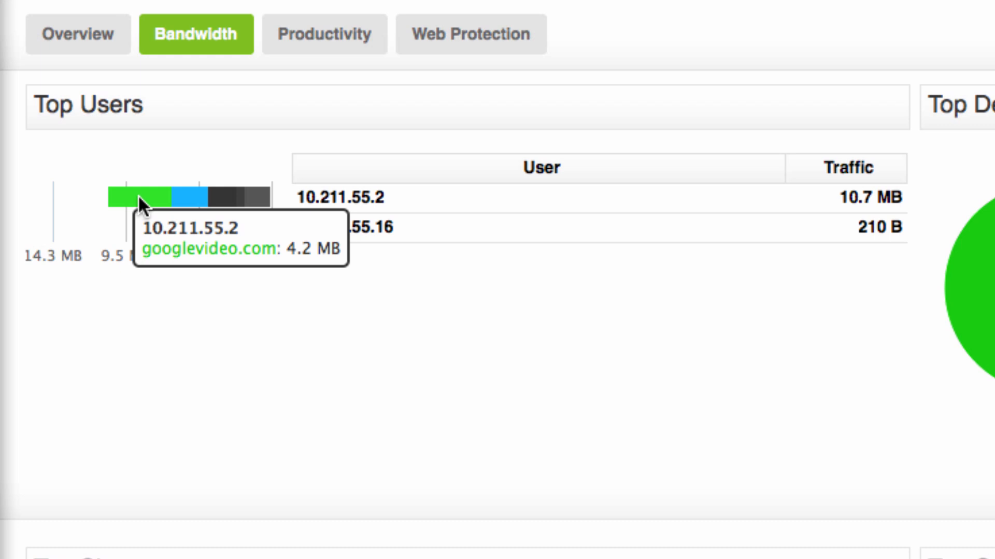
pyautogui.moveTo(154, 207)
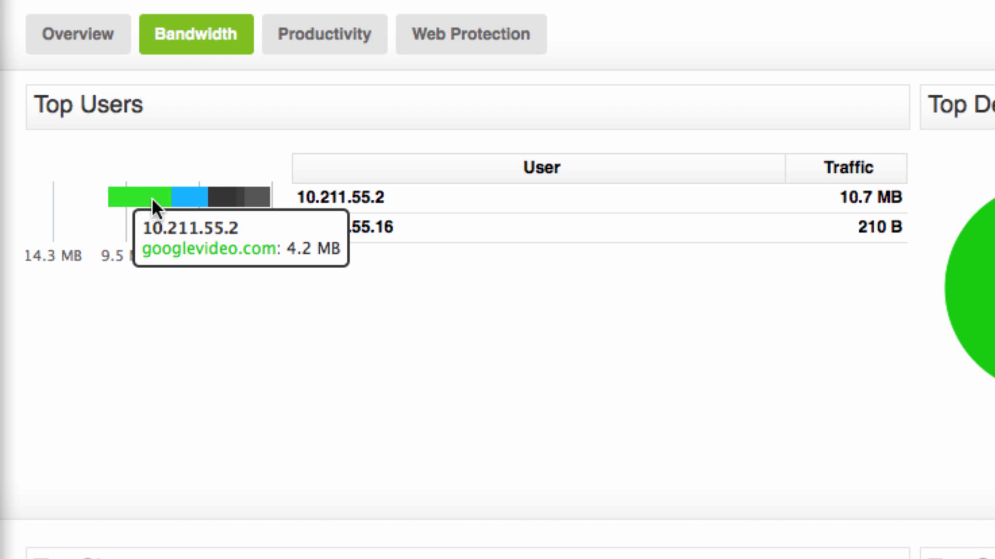
pyautogui.click(325, 34)
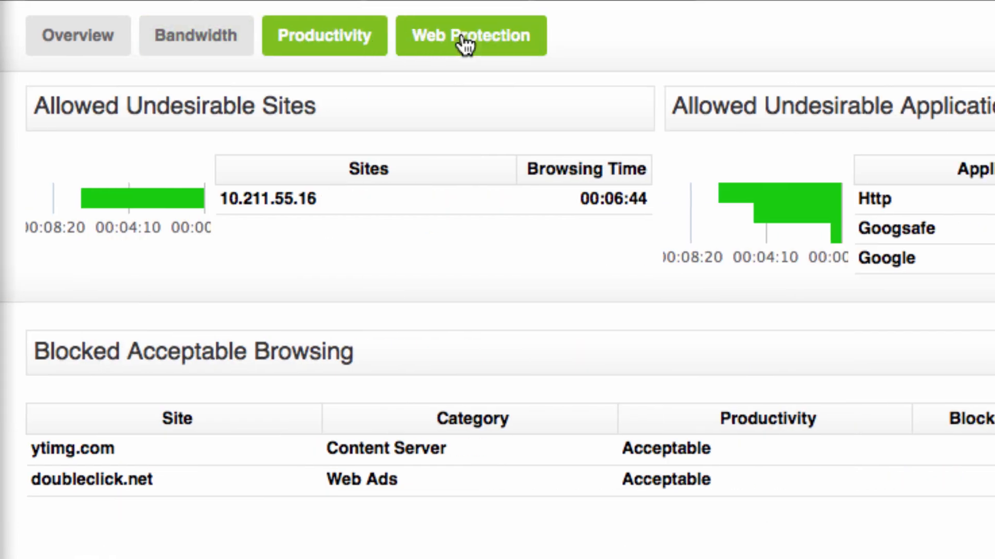
pyautogui.click(471, 35)
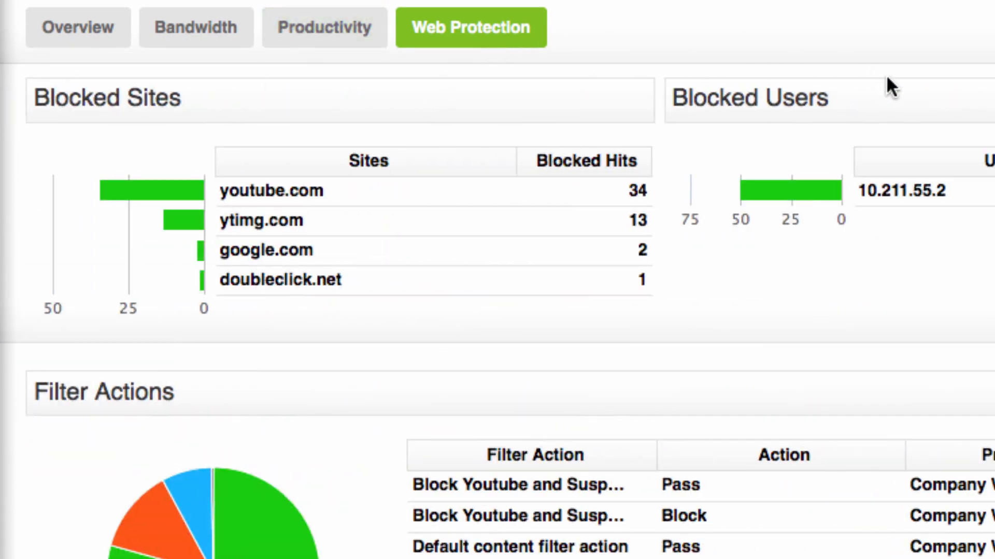
pyautogui.scroll(-3)
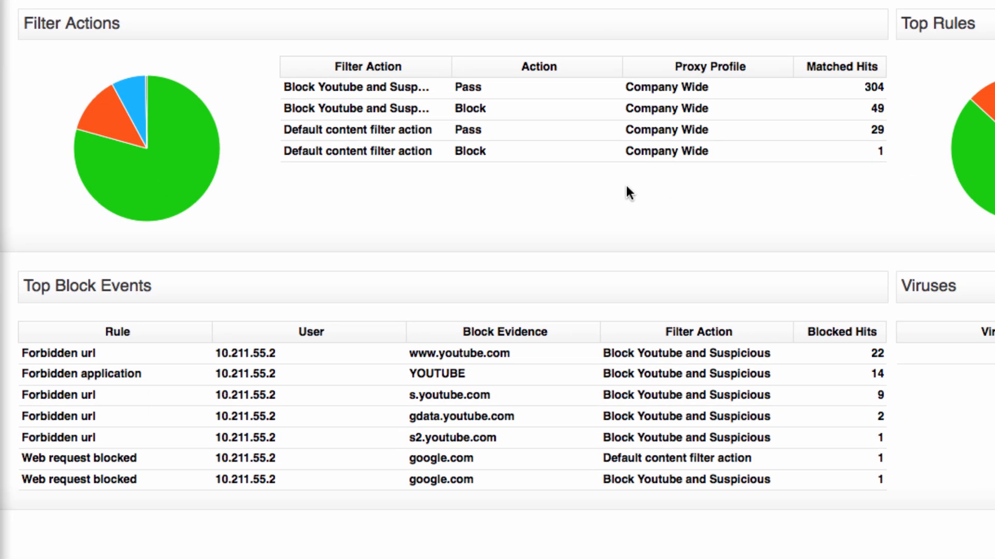
pyautogui.moveTo(536, 251)
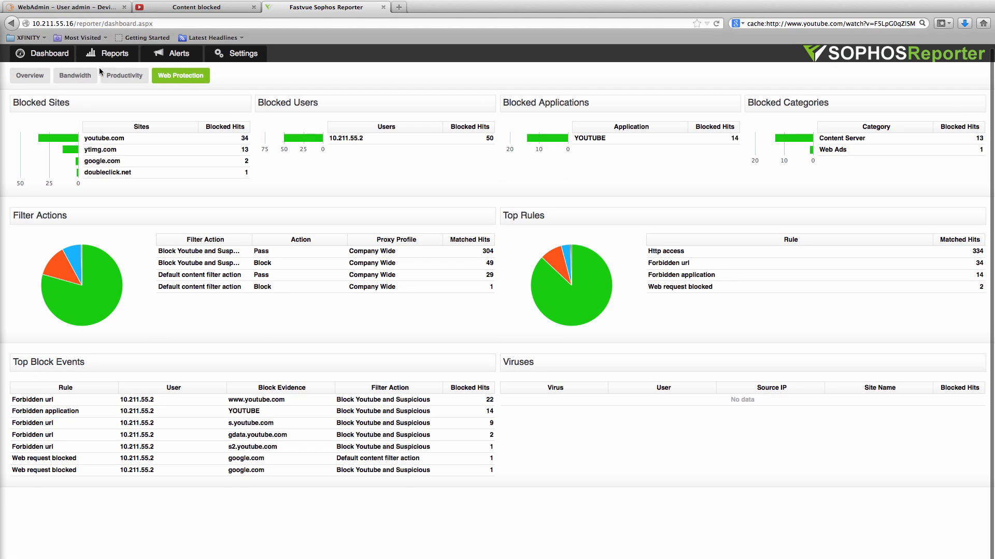
pyautogui.click(75, 76)
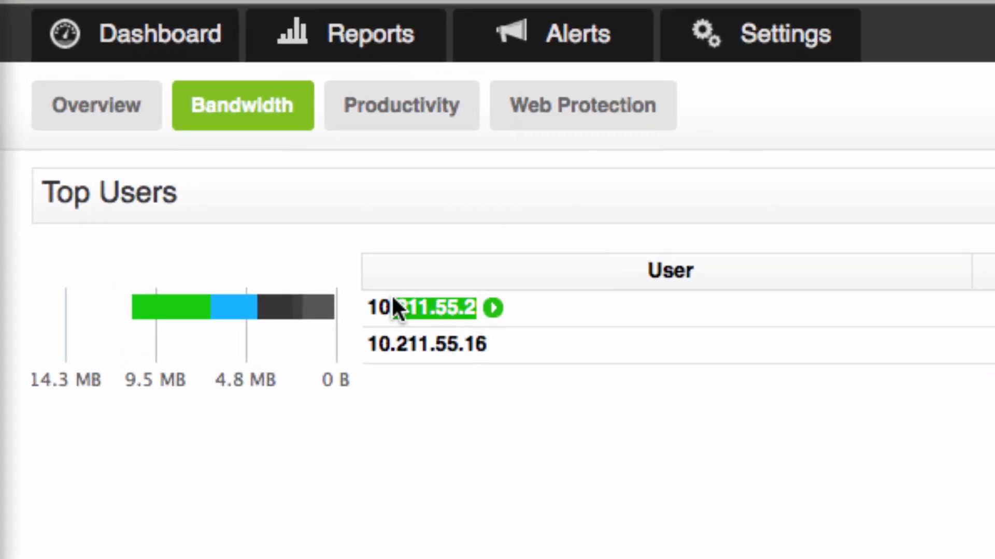
# Step: Run an Activity Report for Source IP 10.211.55.2 starting 2014-02-28 at 15:00
pyautogui.click(369, 34)
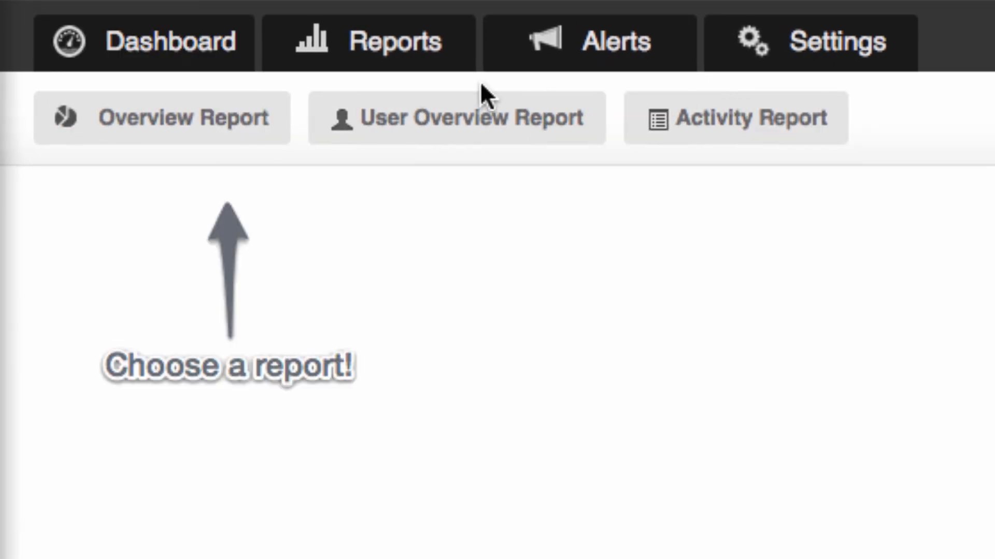
pyautogui.click(735, 117)
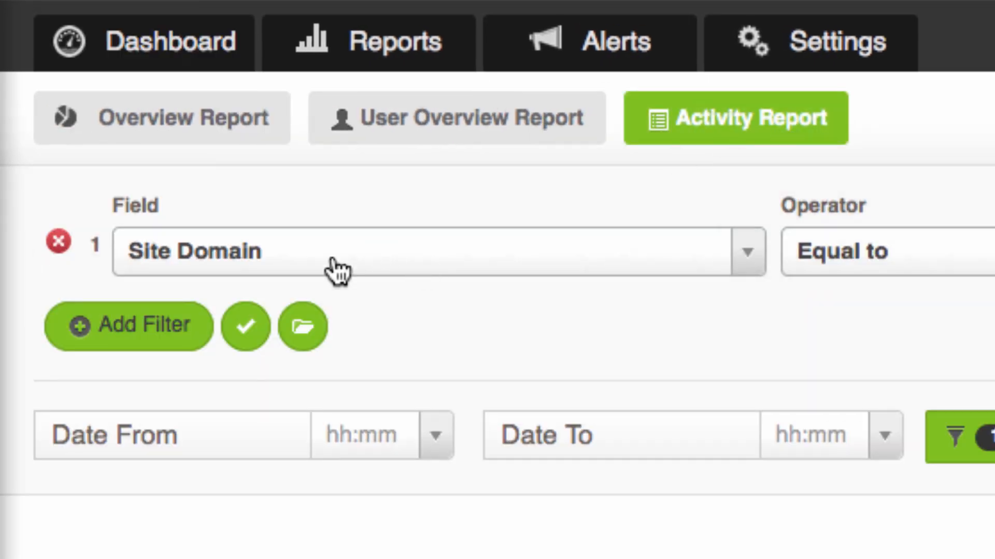
pyautogui.write('sour')
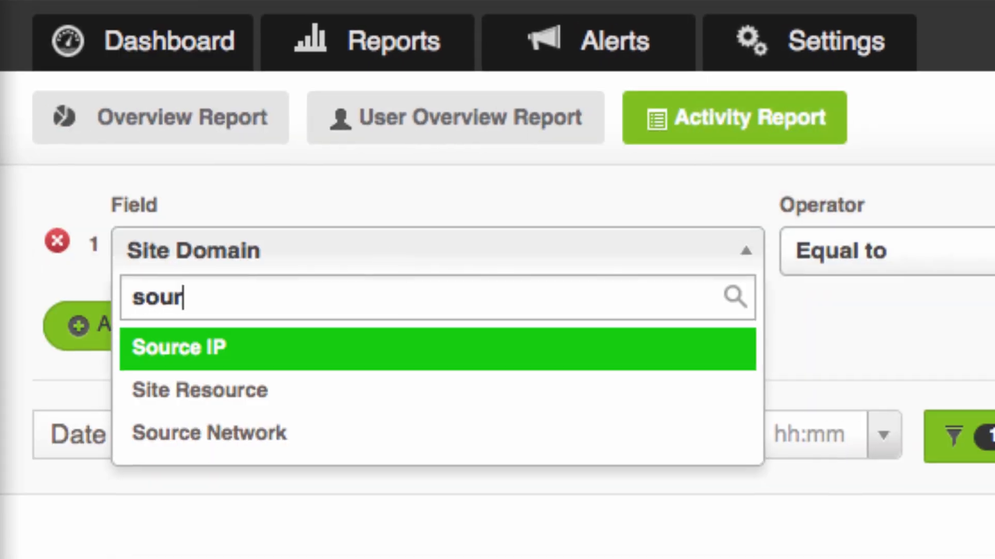
pyautogui.click(178, 347)
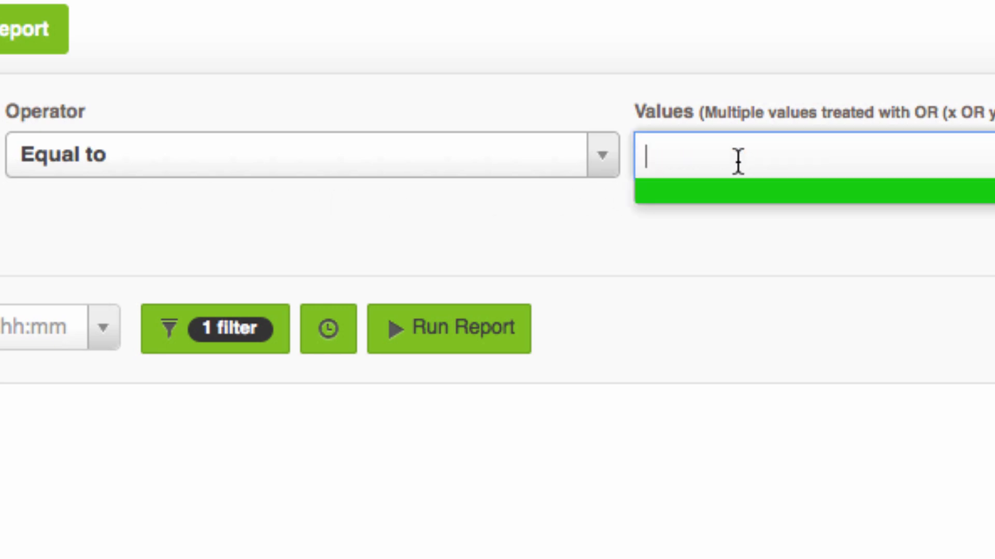
pyautogui.write('10.211.55.2')
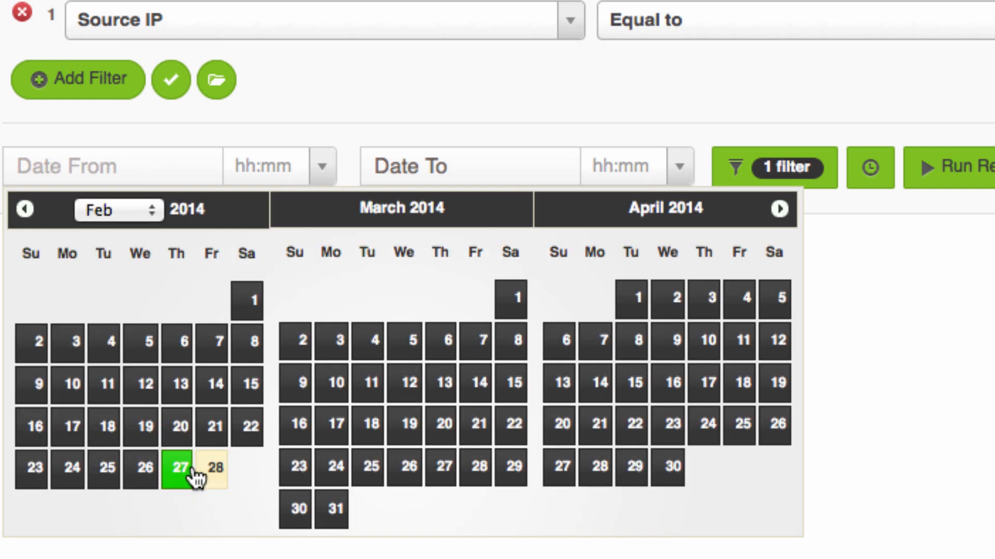
pyautogui.click(209, 468)
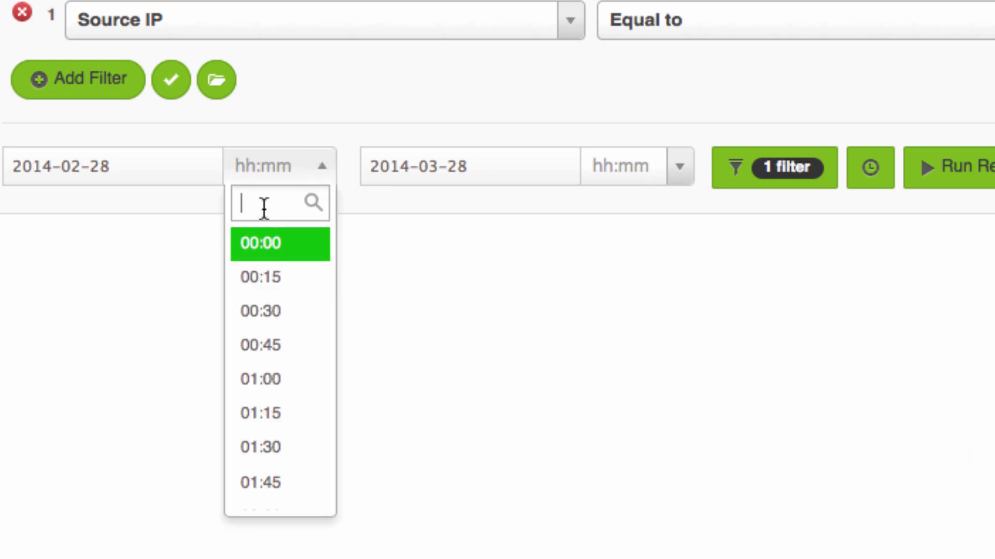
pyautogui.write('15:00')
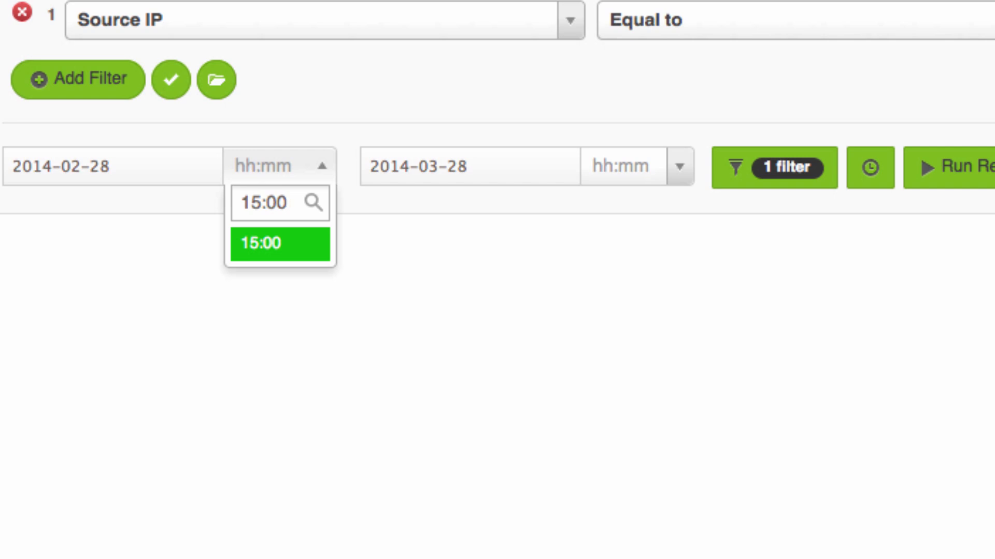
pyautogui.click(277, 243)
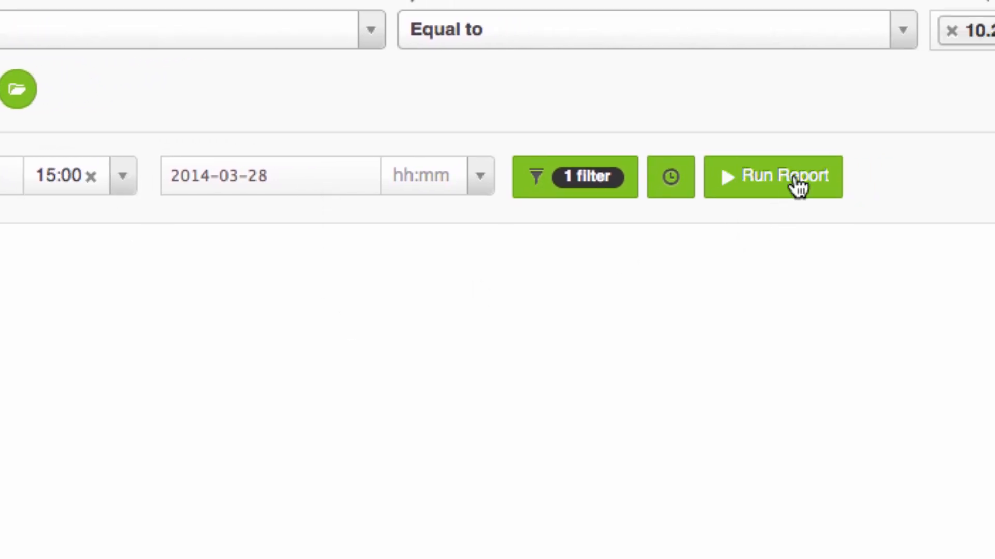
pyautogui.click(772, 176)
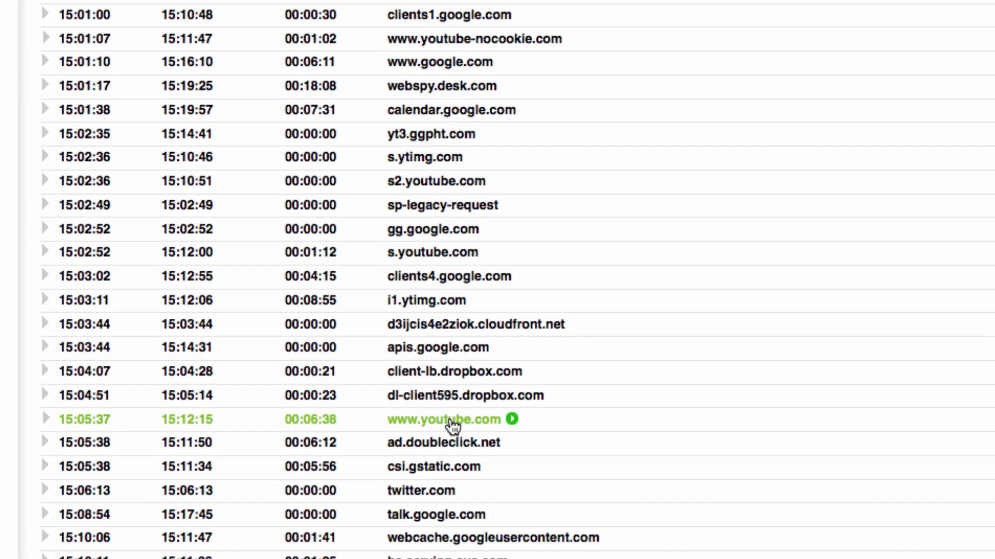
pyautogui.click(46, 419)
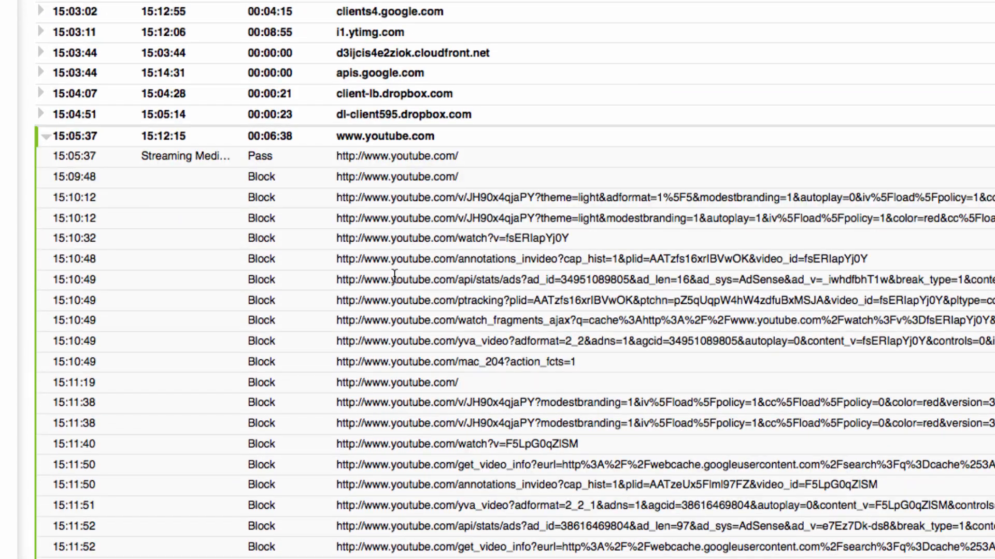
pyautogui.scroll(-3)
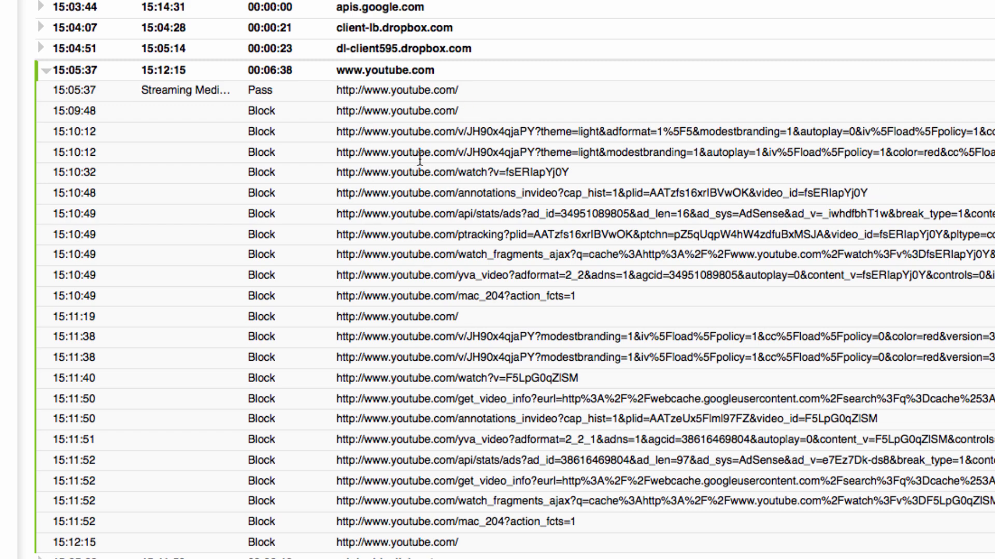
pyautogui.scroll(-3)
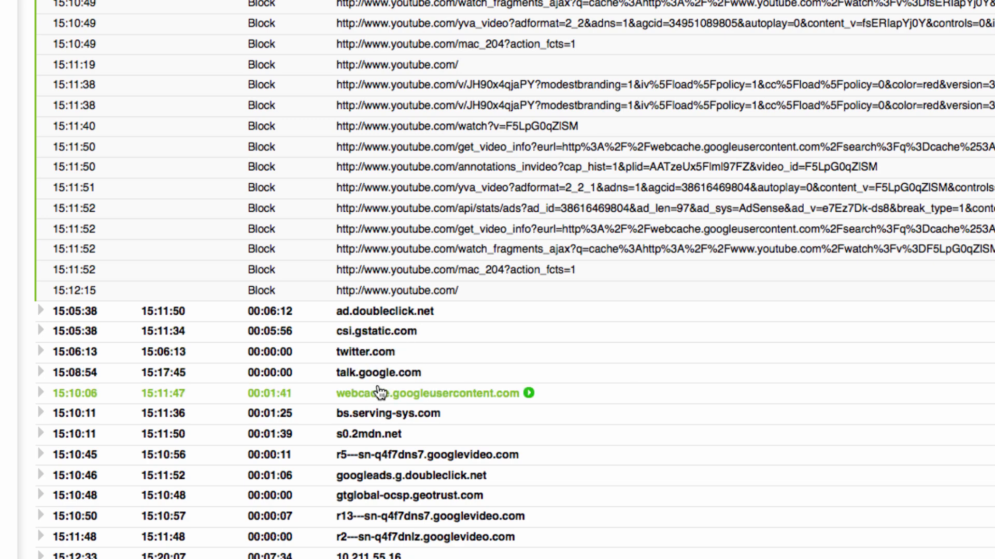
# Step: Expand webcache.googleusercontent.com and scroll through its passed YouTube requests
pyautogui.click(45, 393)
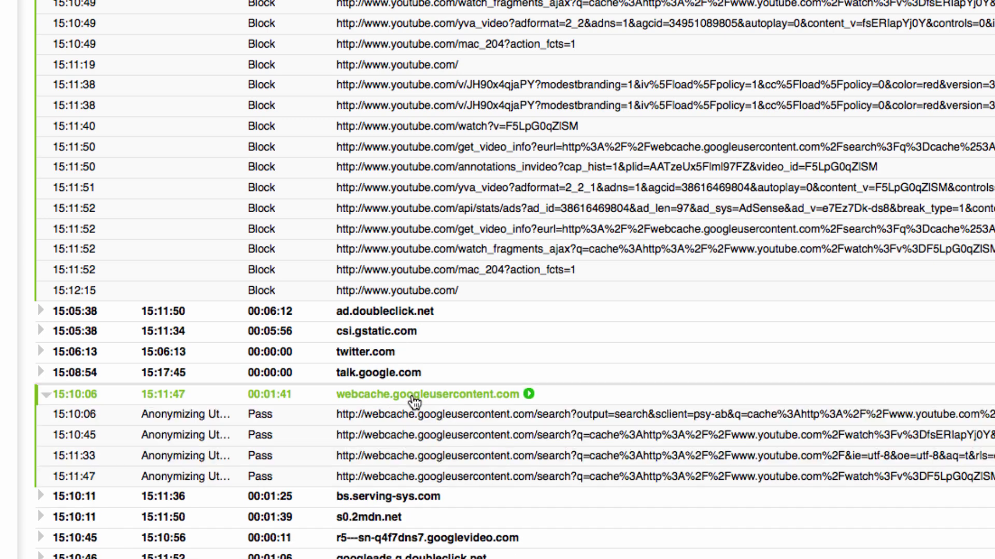
pyautogui.scroll(-3)
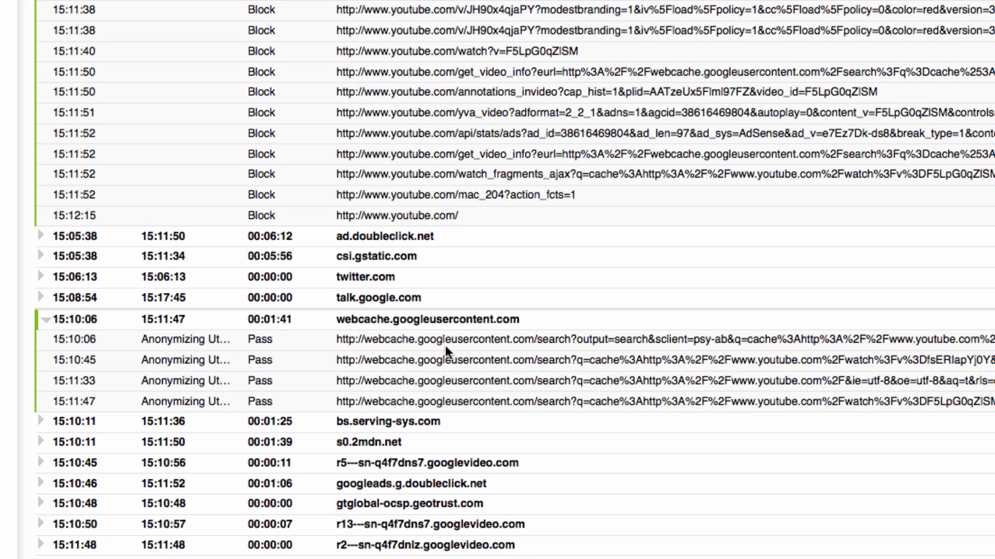
pyautogui.moveTo(641, 362)
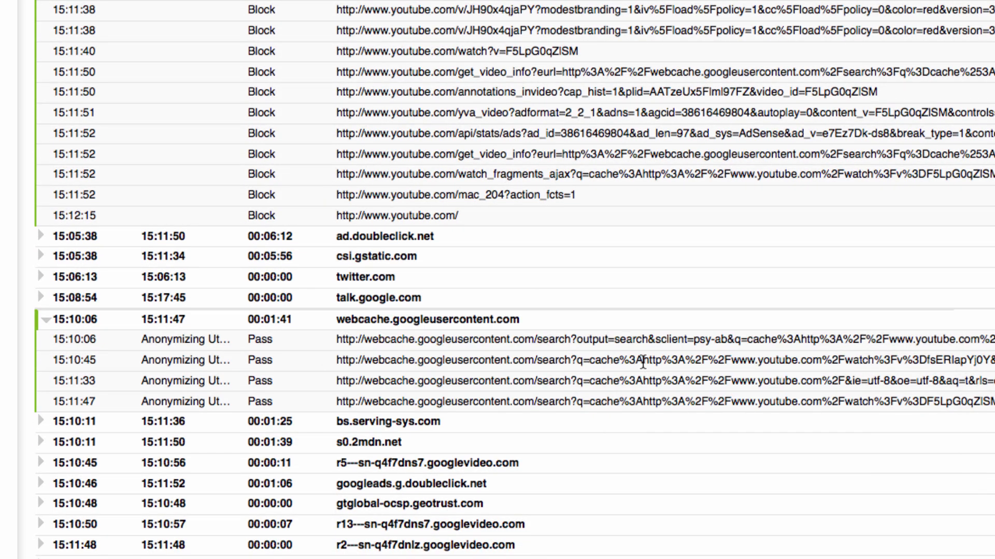
pyautogui.scroll(-3)
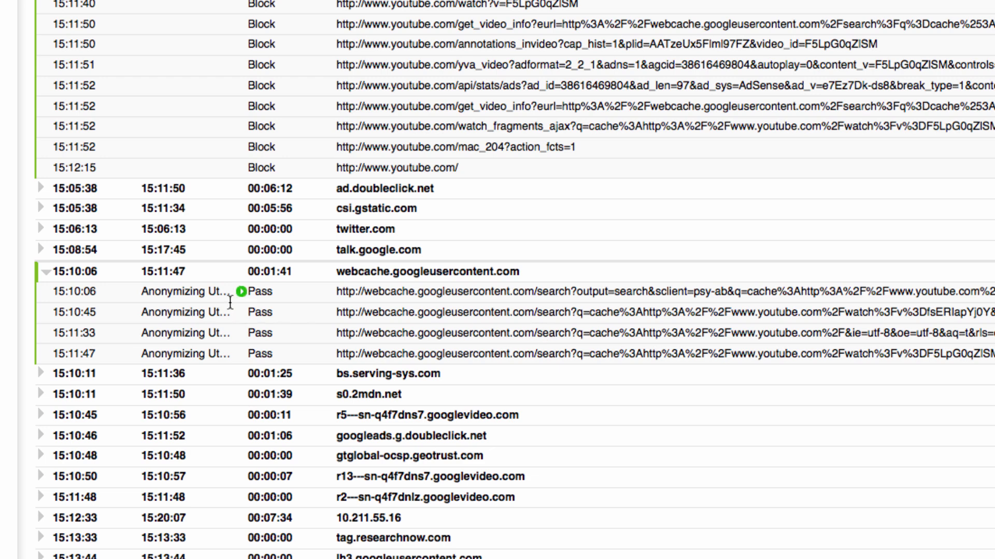
pyautogui.moveTo(184, 312)
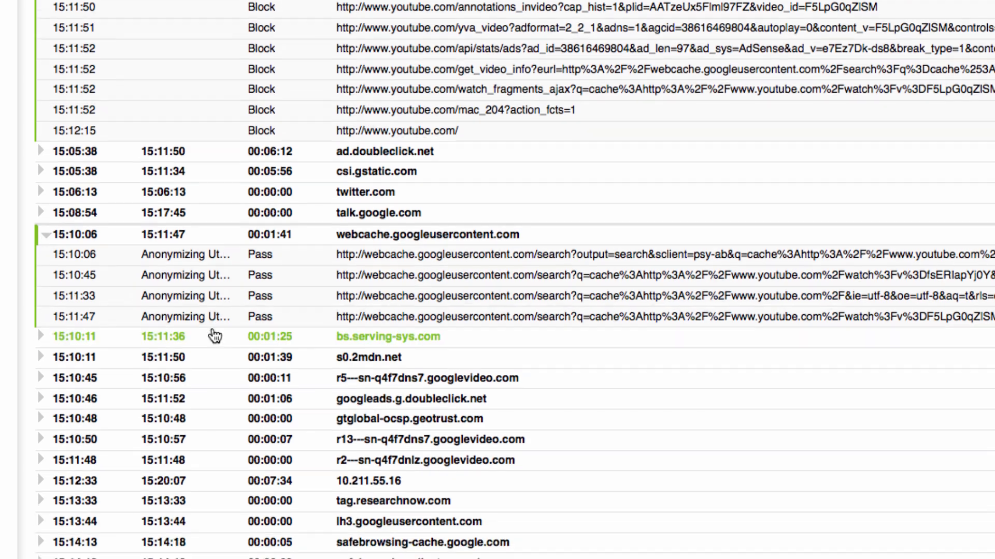
pyautogui.moveTo(235, 255)
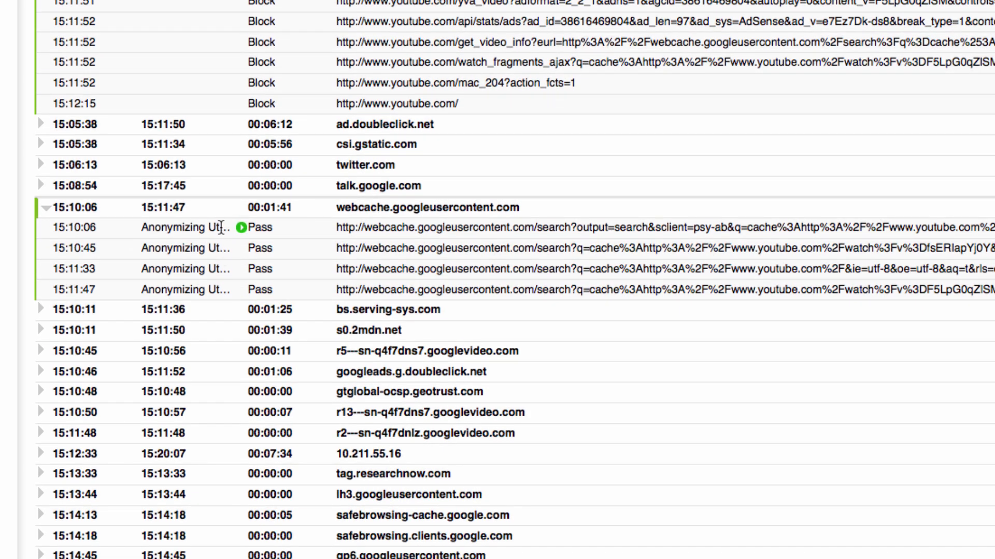
pyautogui.scroll(-3)
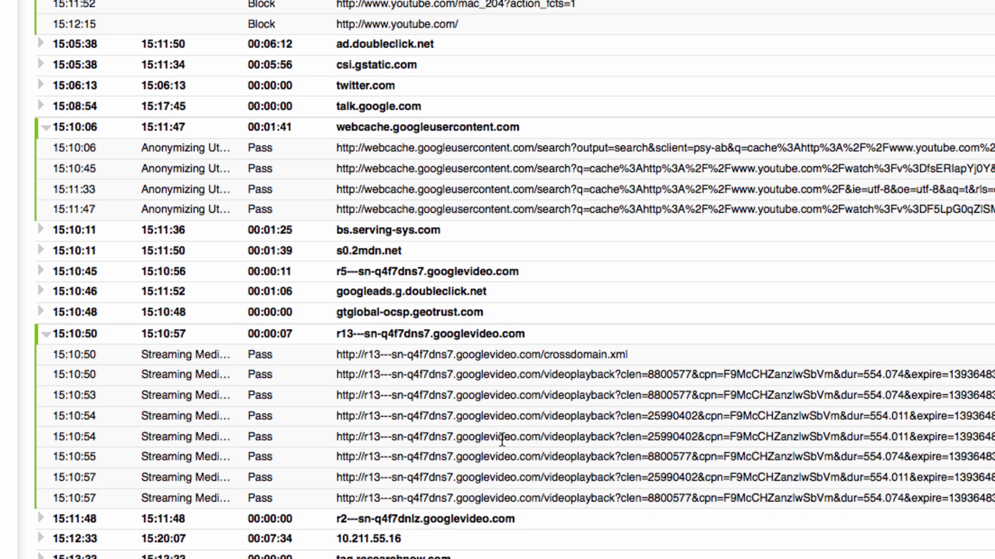
# Step: Scroll through the r13 and r2 googlevideo.com entries and their passed requests
pyautogui.scroll(-3)
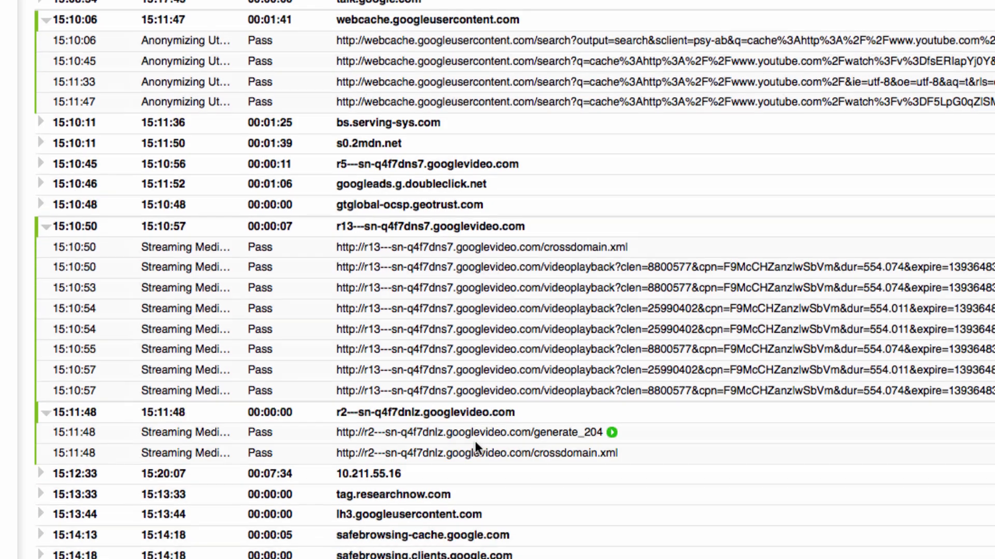
pyautogui.scroll(-3)
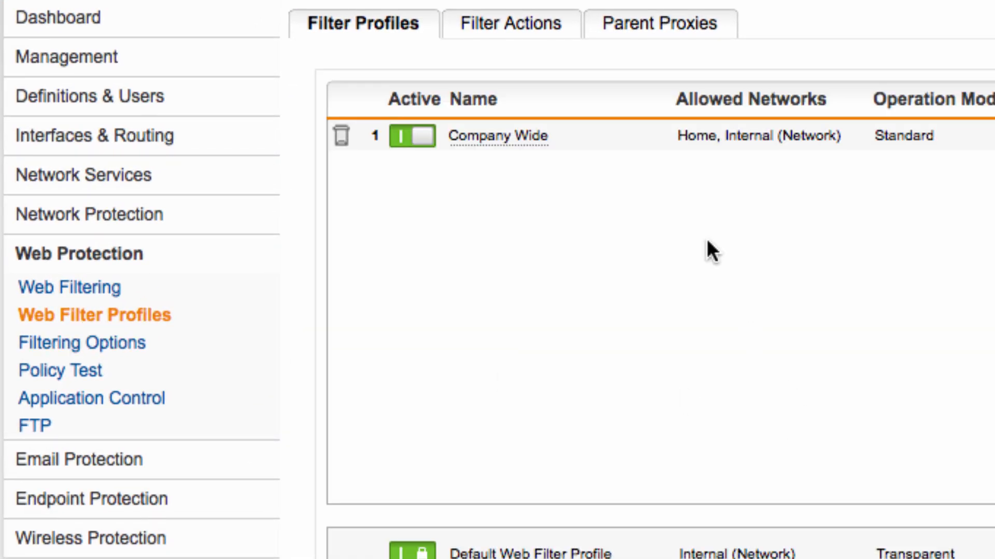
# Step: Inspect the Company Wide profile's Block Youtube and Suspicious filter action and its Anonimizers category
pyautogui.click(497, 137)
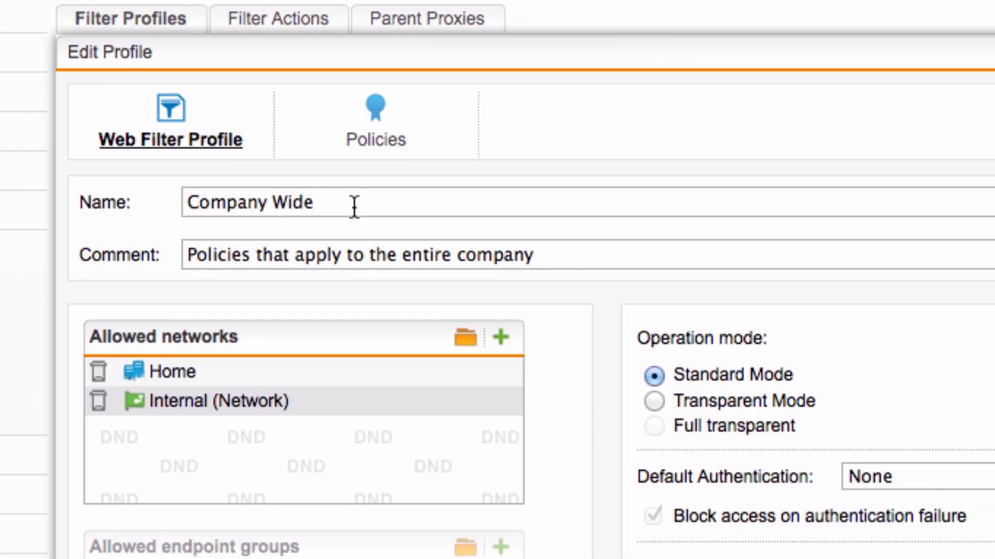
pyautogui.click(375, 122)
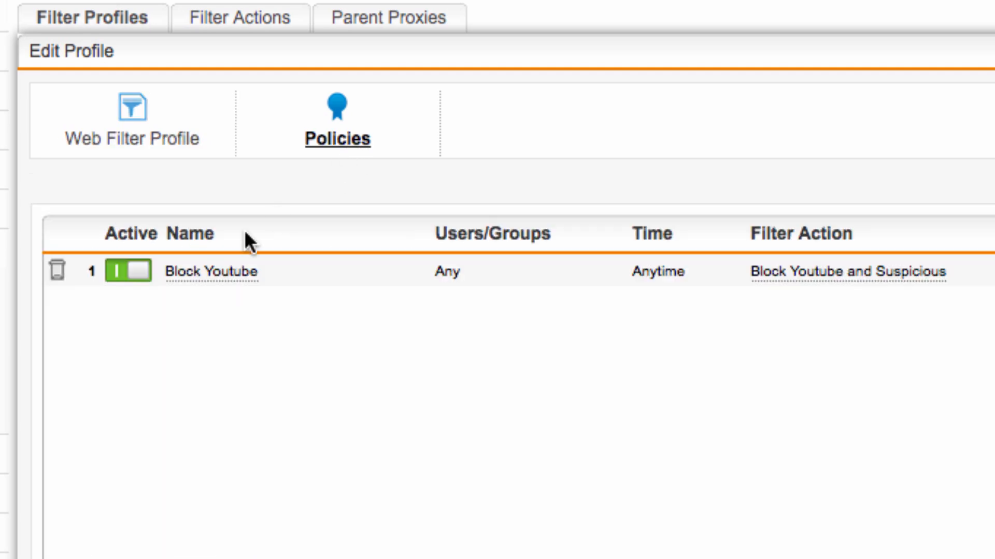
pyautogui.click(848, 271)
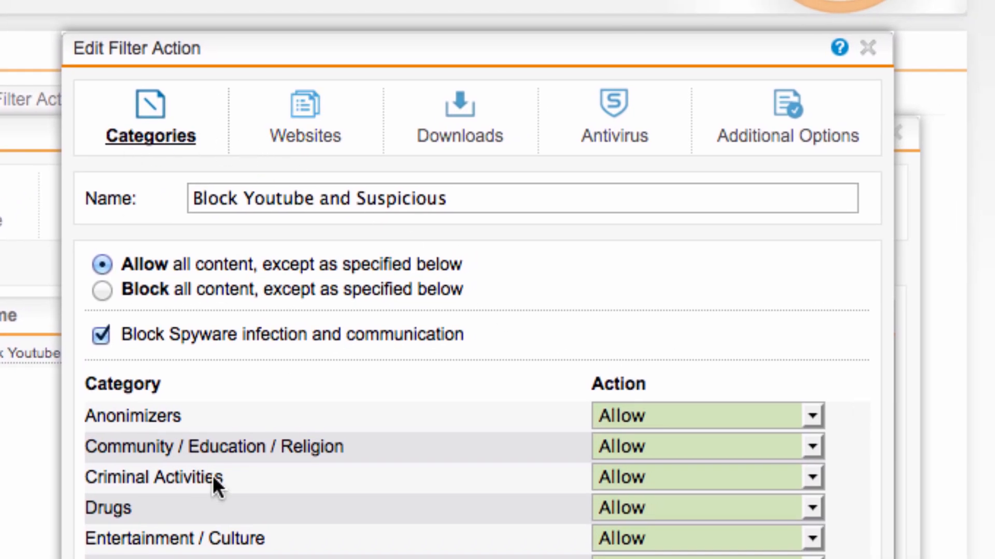
pyautogui.moveTo(190, 417)
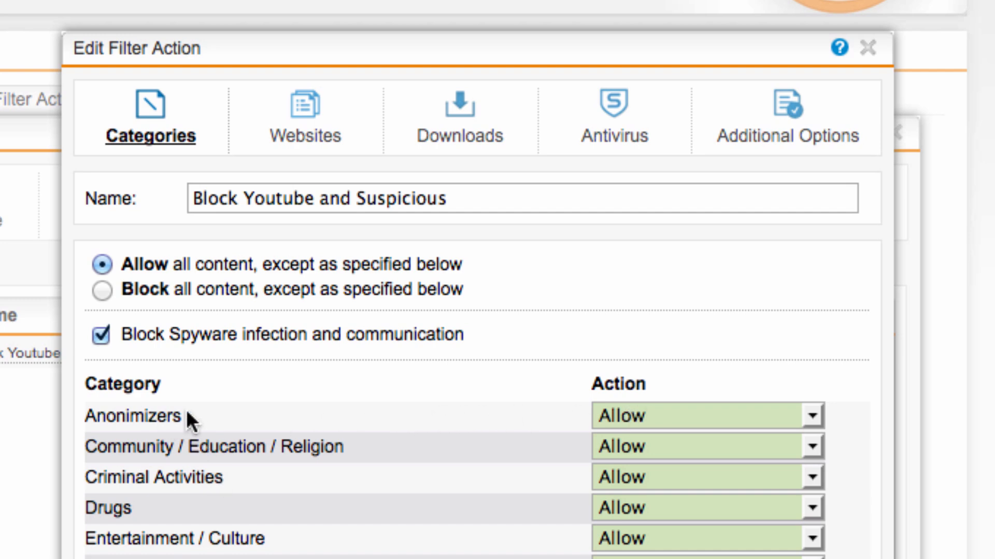
pyautogui.doubleClick(132, 415)
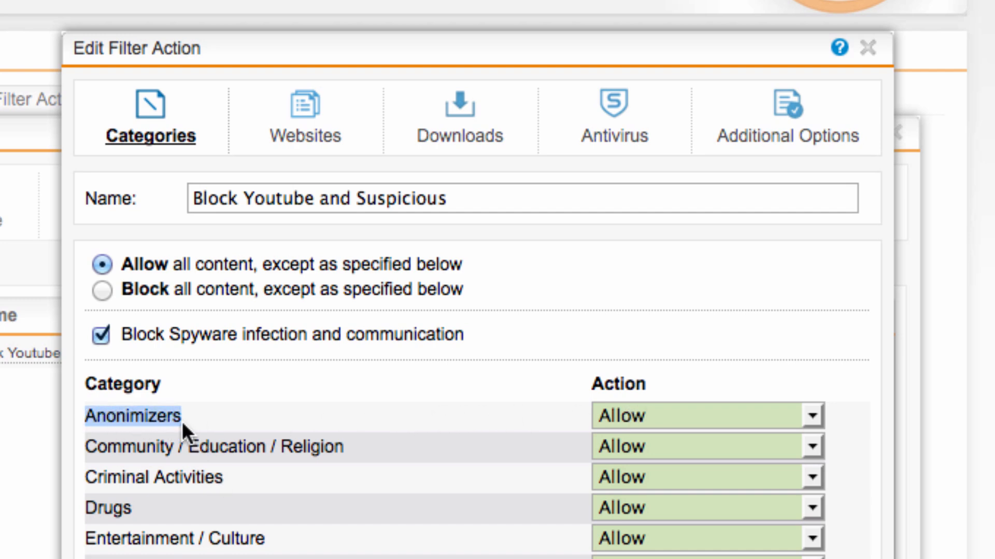
# Step: Close the filter action and profile editors unchanged and go to Filtering Options
pyautogui.click(867, 48)
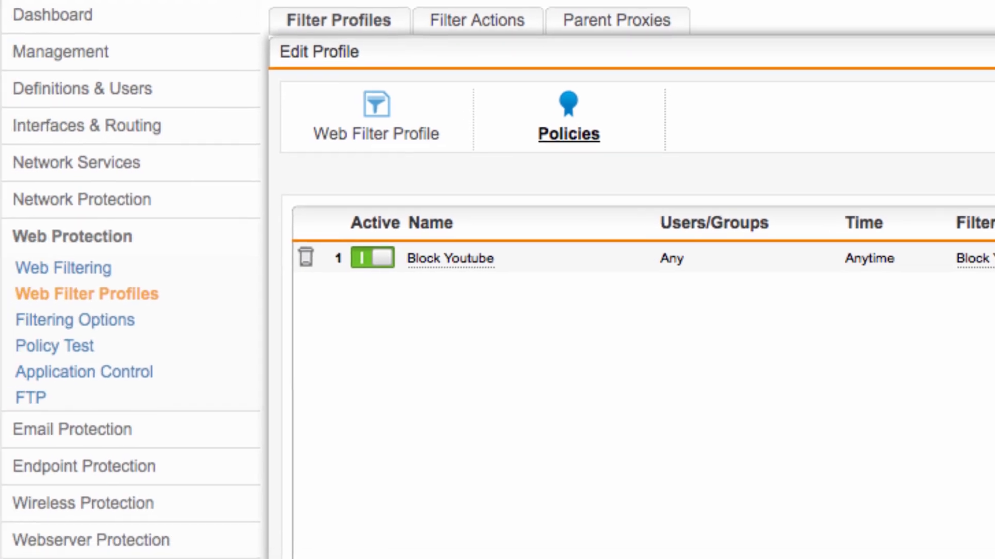
pyautogui.click(62, 267)
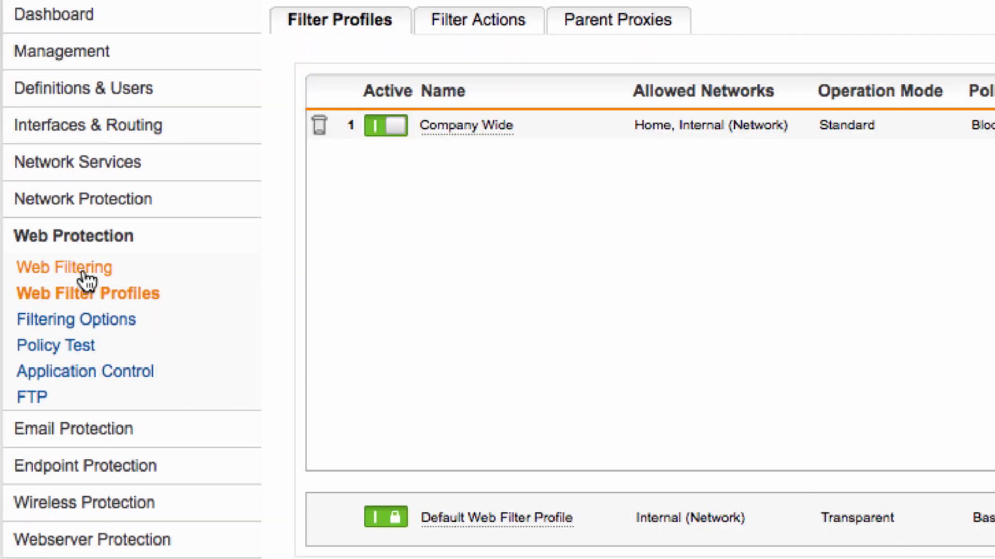
pyautogui.click(82, 320)
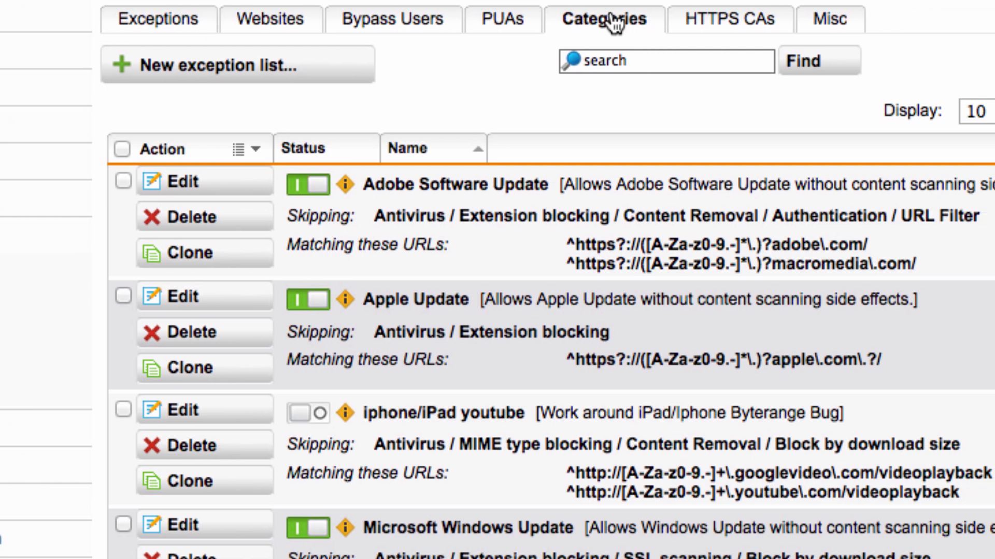
# Step: On the Categories tab, begin a new filter category with Anonymizers and Anonymizing Utilities ticked
pyautogui.click(603, 19)
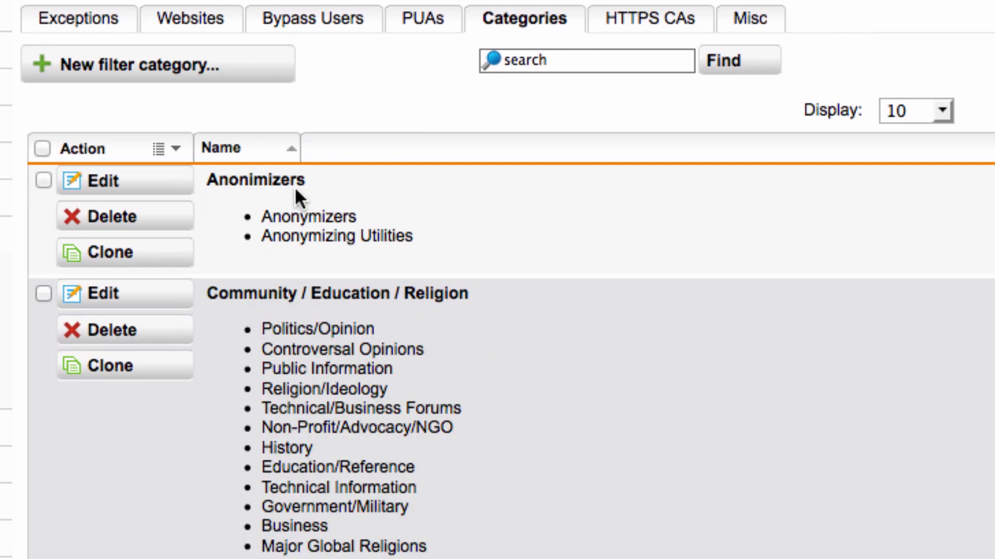
pyautogui.moveTo(737, 136)
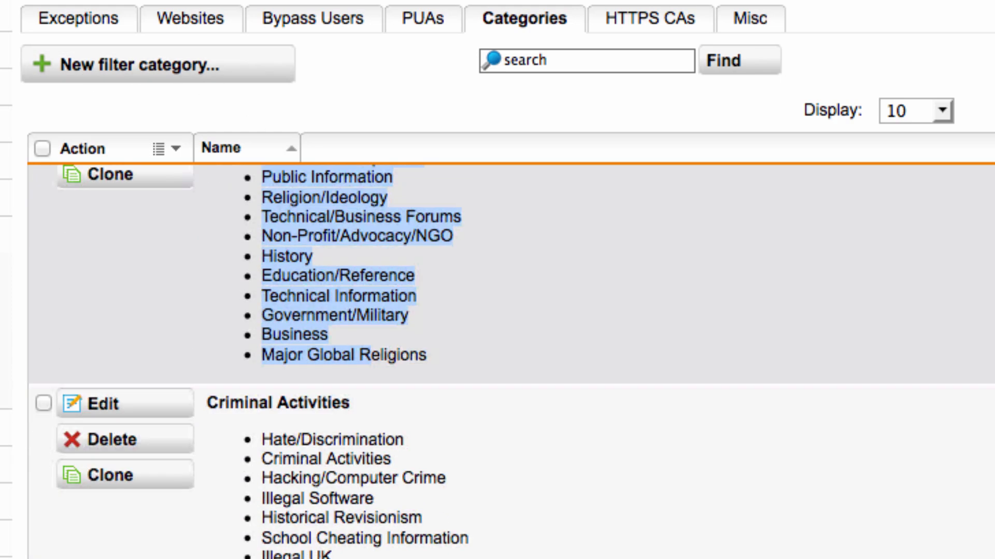
pyautogui.scroll(-3)
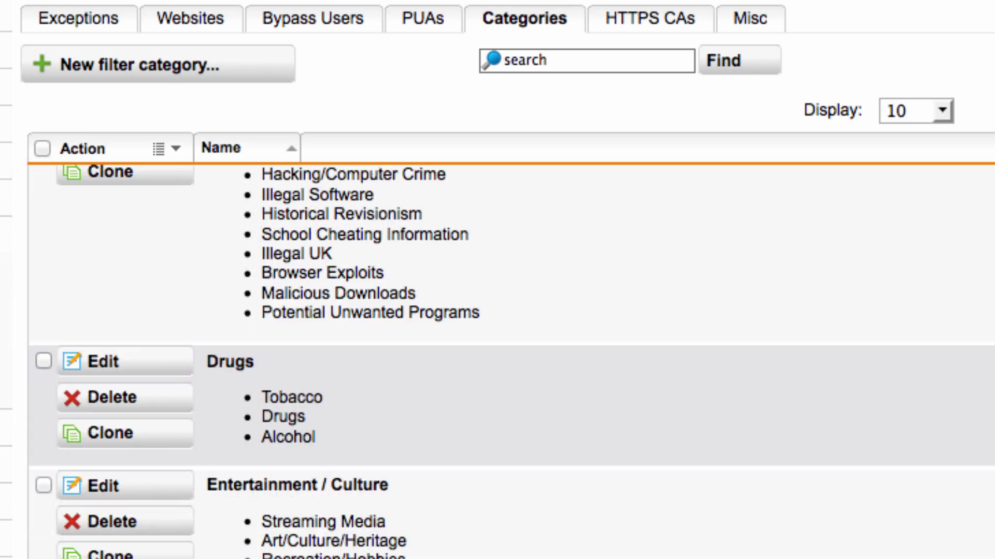
pyautogui.click(142, 64)
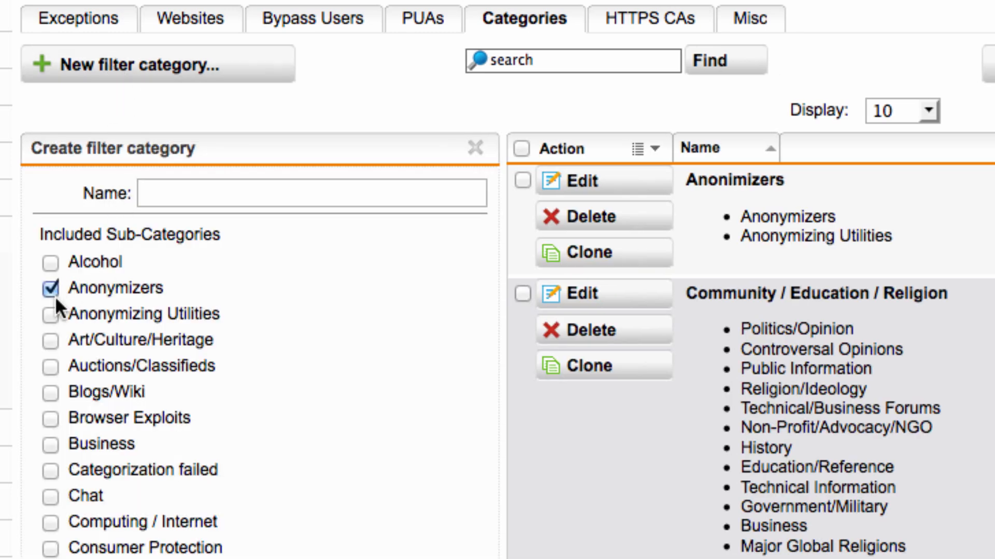
pyautogui.click(50, 314)
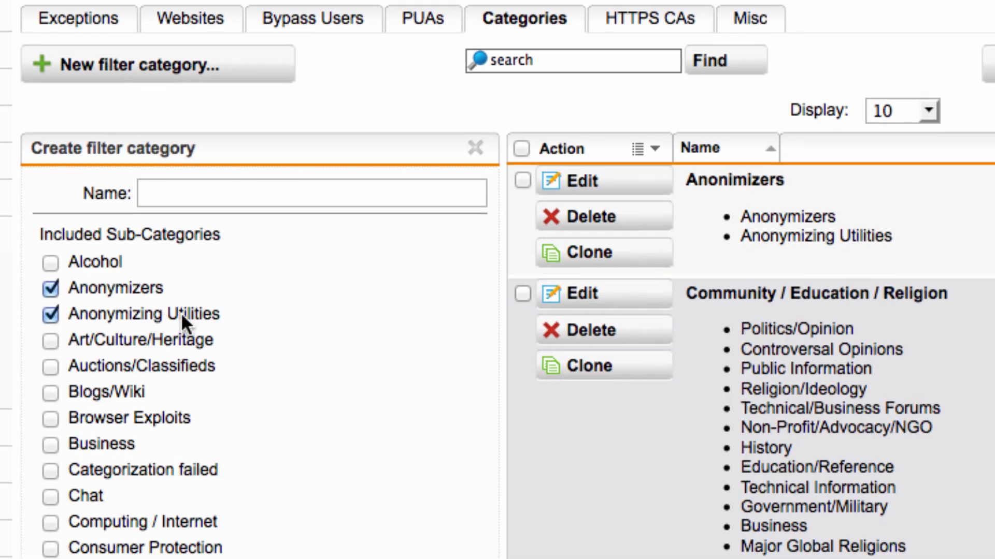
pyautogui.write('A')
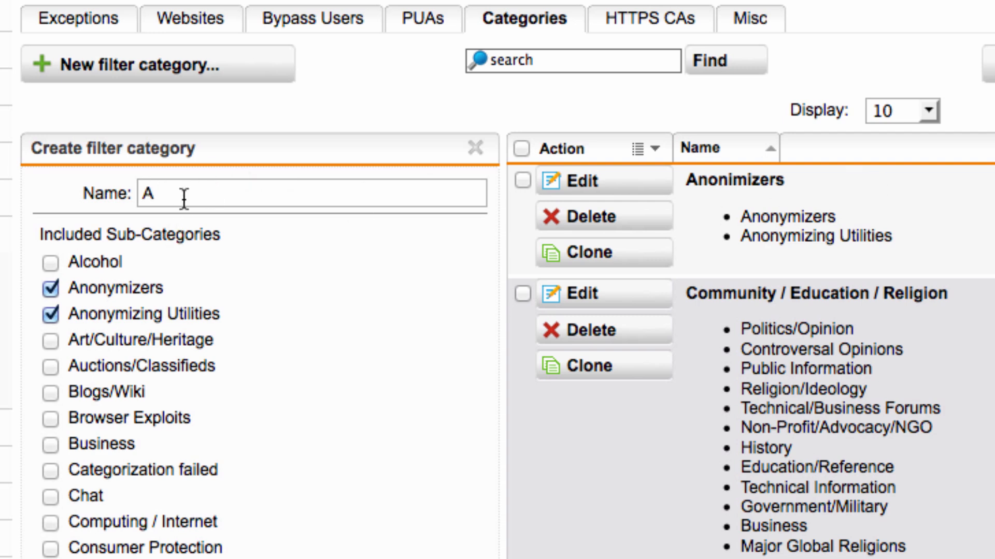
pyautogui.press('Backspace')
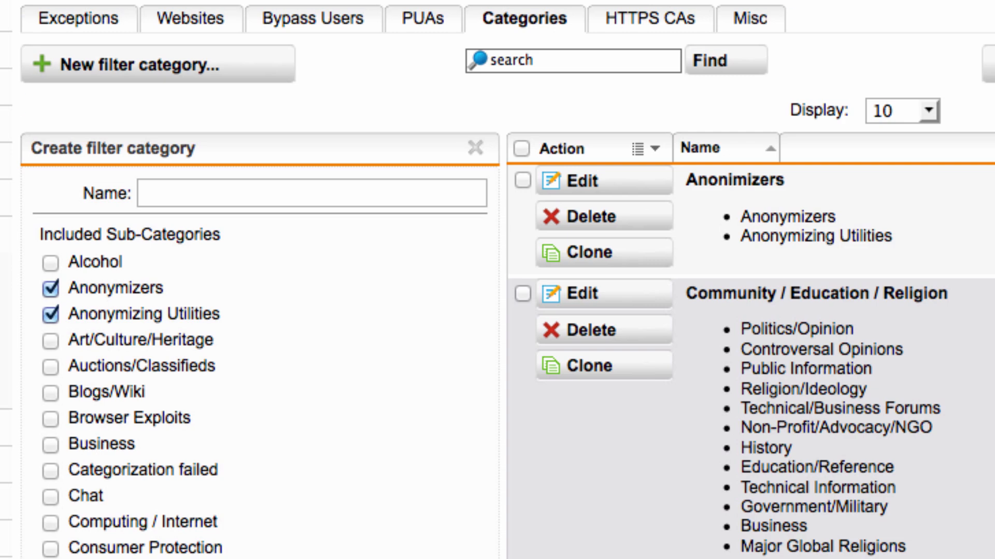
# Step: Open Company Wide, check its Block Youtube and Suspicious filter action, then save the profile
pyautogui.click(59, 226)
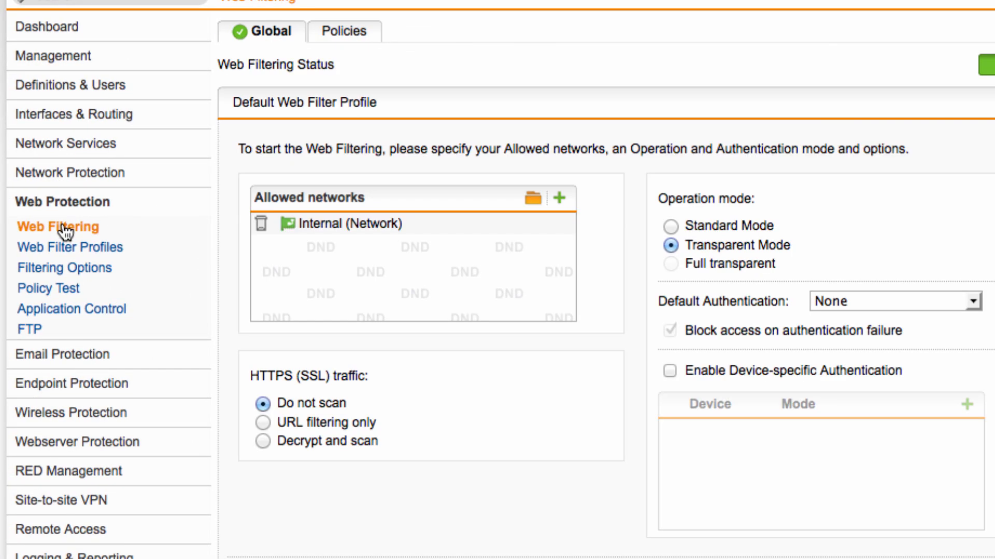
pyautogui.click(68, 247)
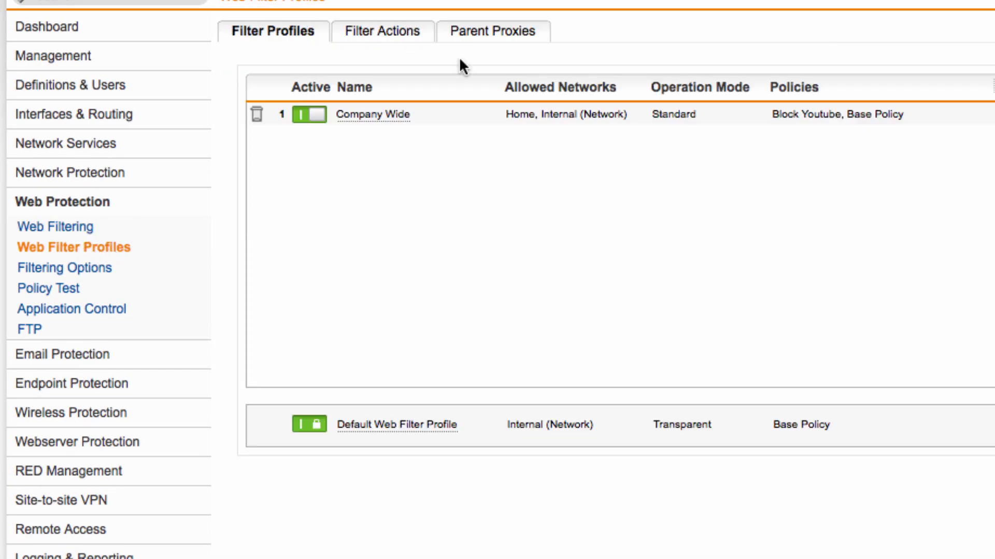
pyautogui.click(54, 227)
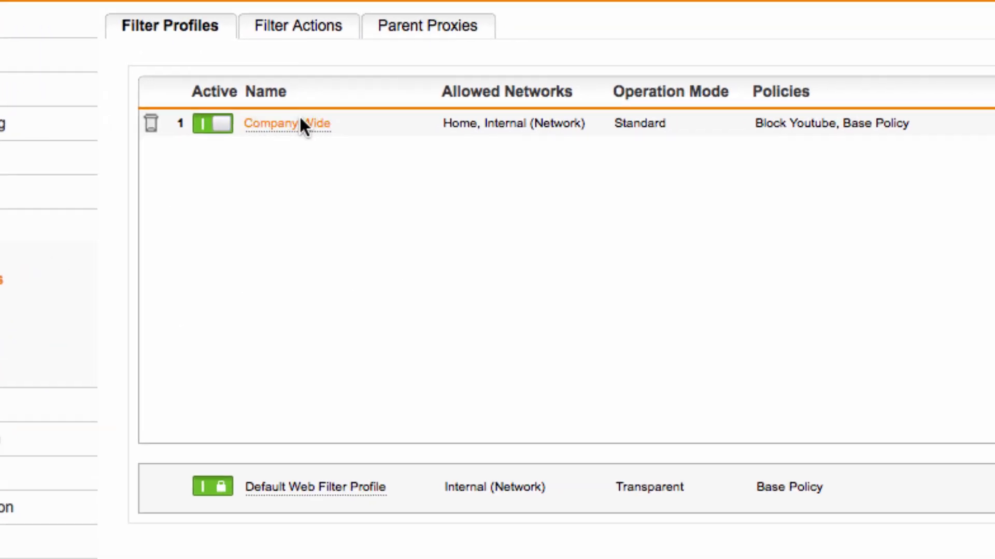
pyautogui.click(286, 123)
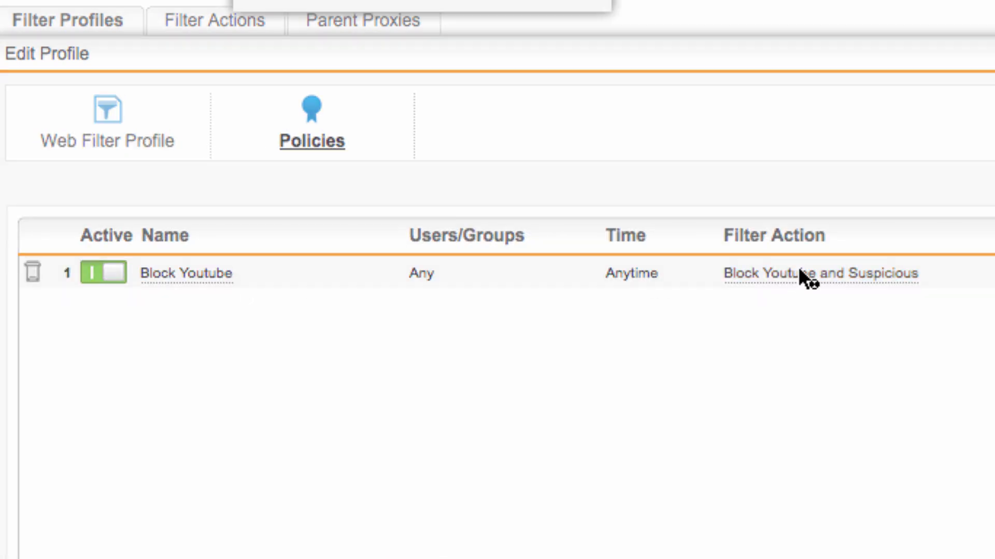
pyautogui.click(809, 273)
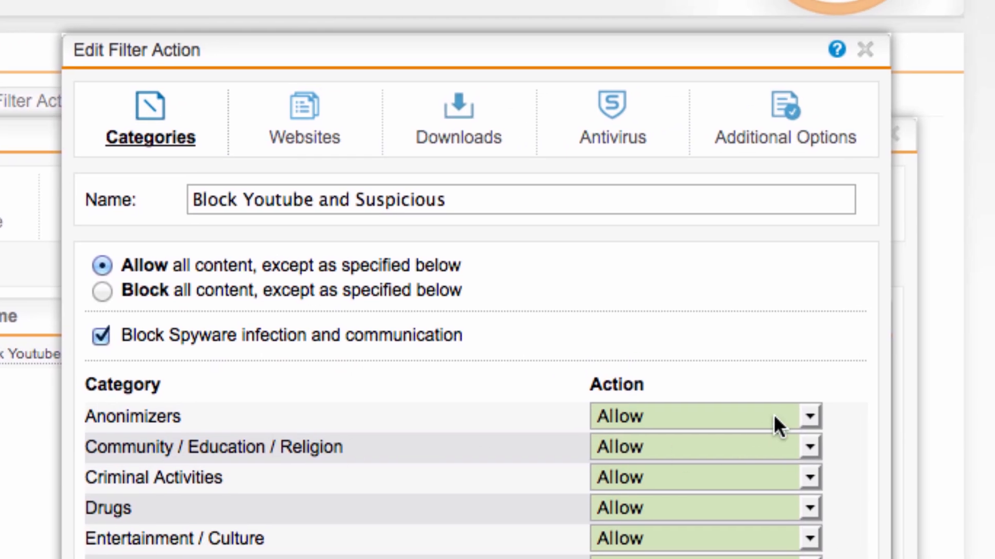
pyautogui.click(685, 416)
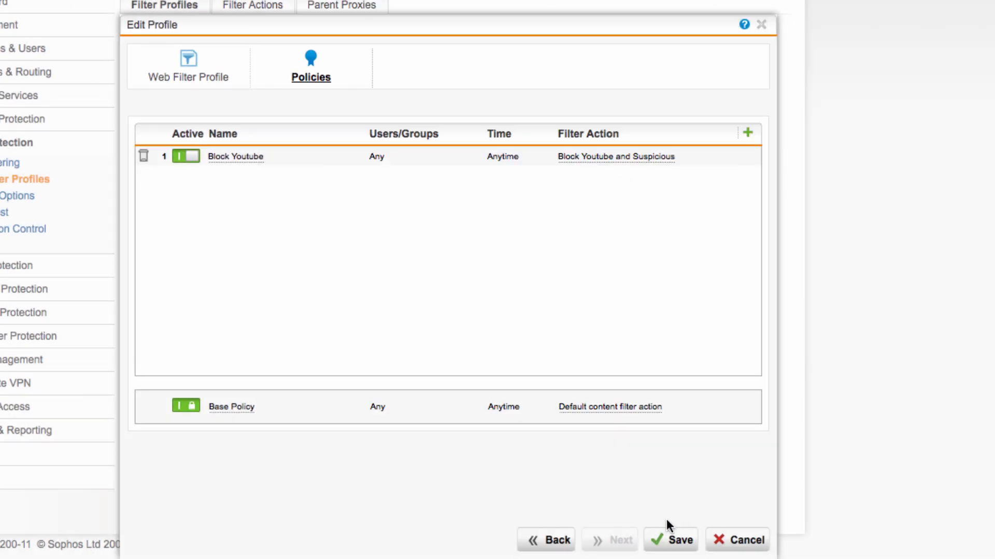
pyautogui.click(670, 539)
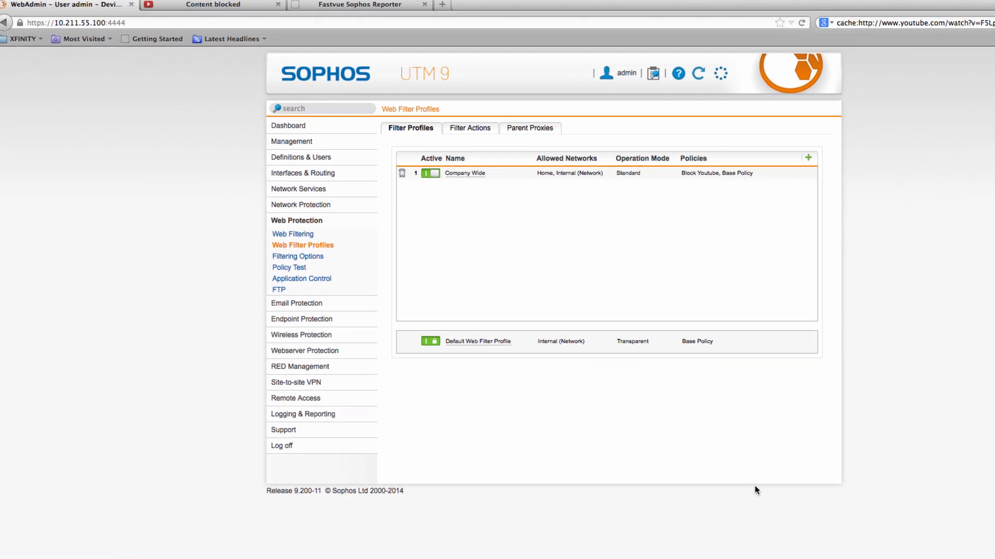
# Step: View the Content blocked page citing Anonymizing Utilities not allowed for Google's cached YouTube
pyautogui.click(212, 5)
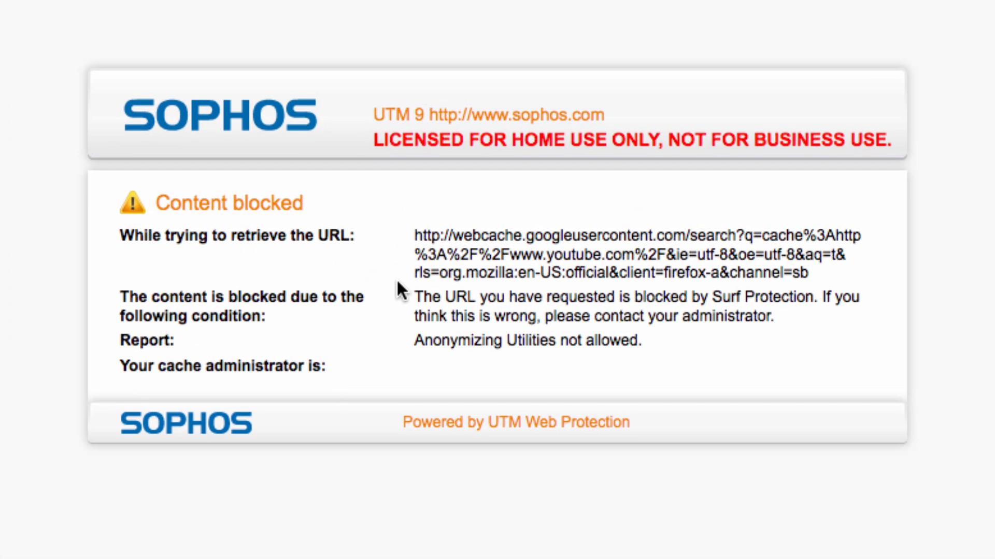
pyautogui.moveTo(413, 341); pyautogui.dragTo(523, 341)
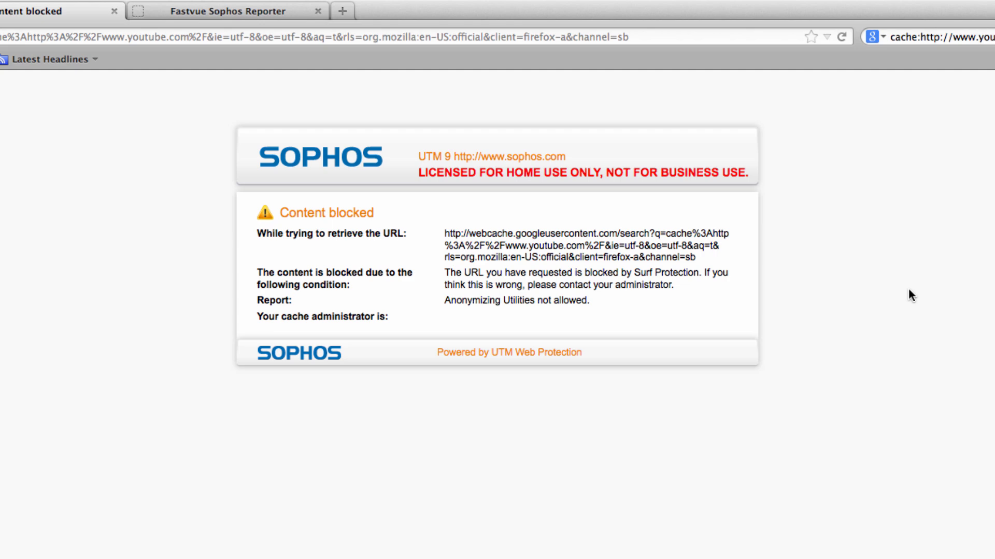
pyautogui.moveTo(706, 300)
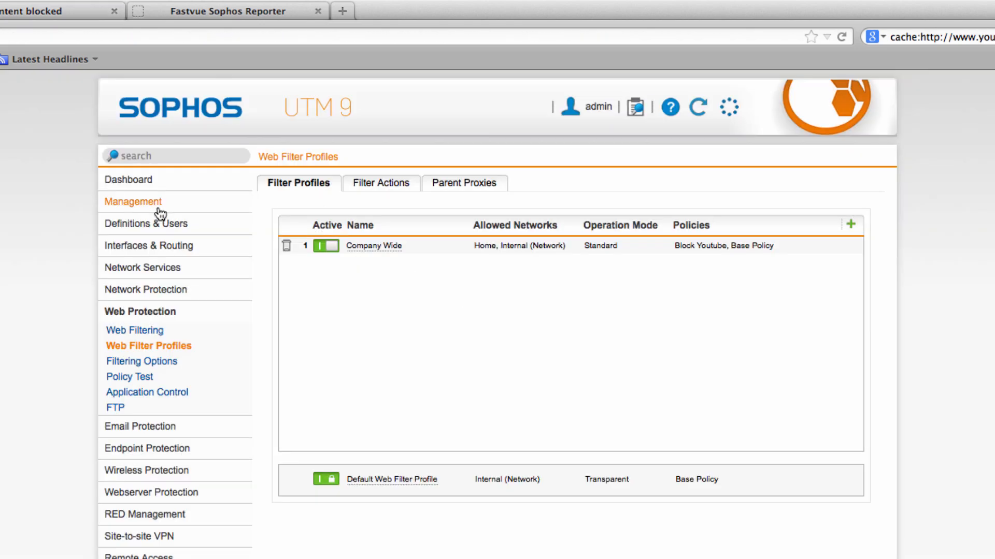
# Step: Show the Filtering Options category list, where Anonimizers covers Anonymizers and Anonymizing Utilities
pyautogui.click(144, 361)
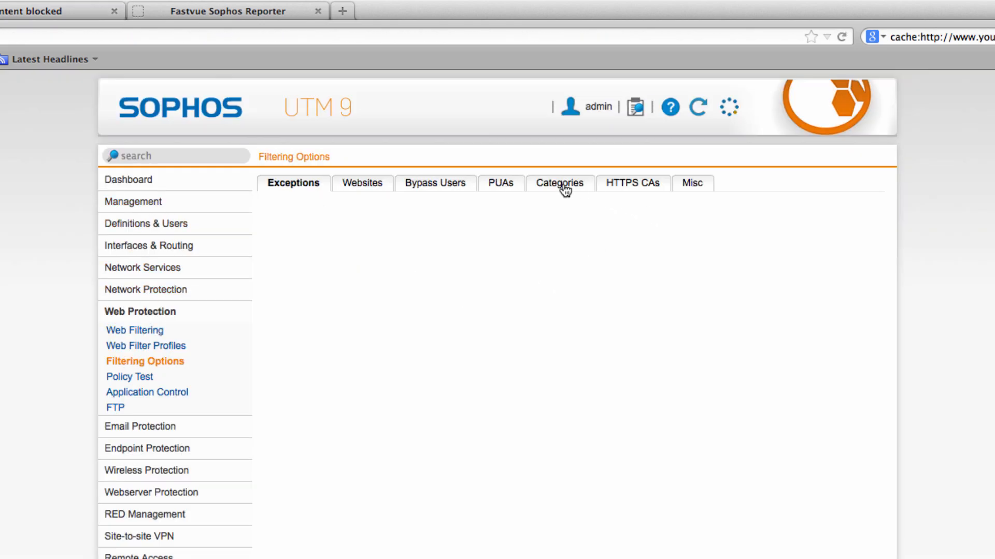
pyautogui.click(559, 184)
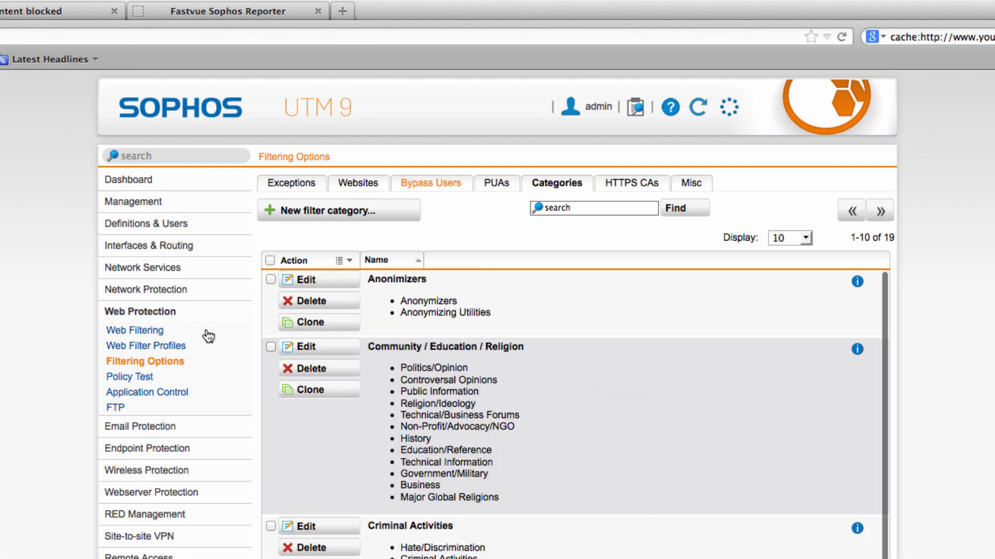